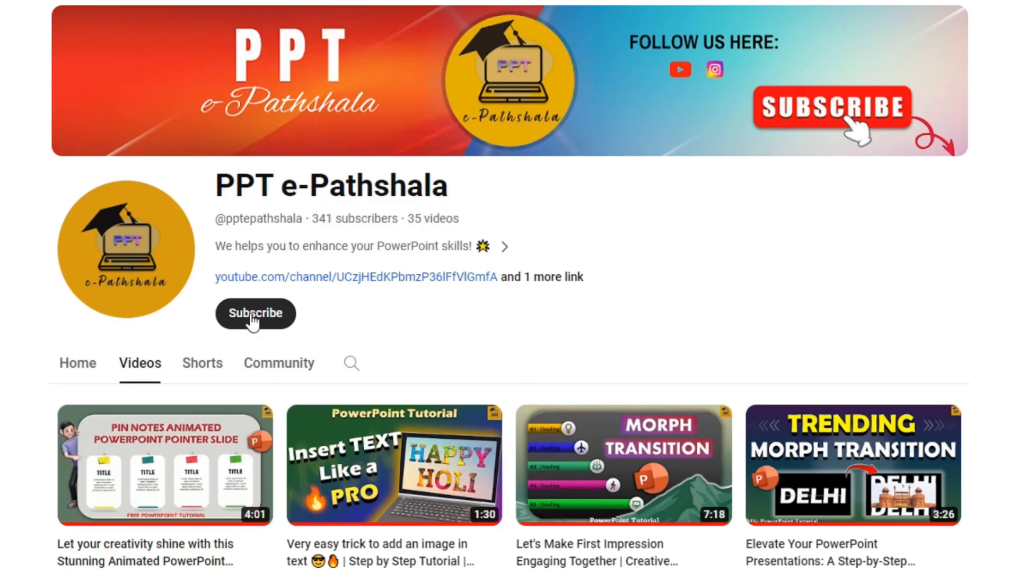
Step: Subscribe to the PPT e-Pathshala YouTube channel
click(256, 314)
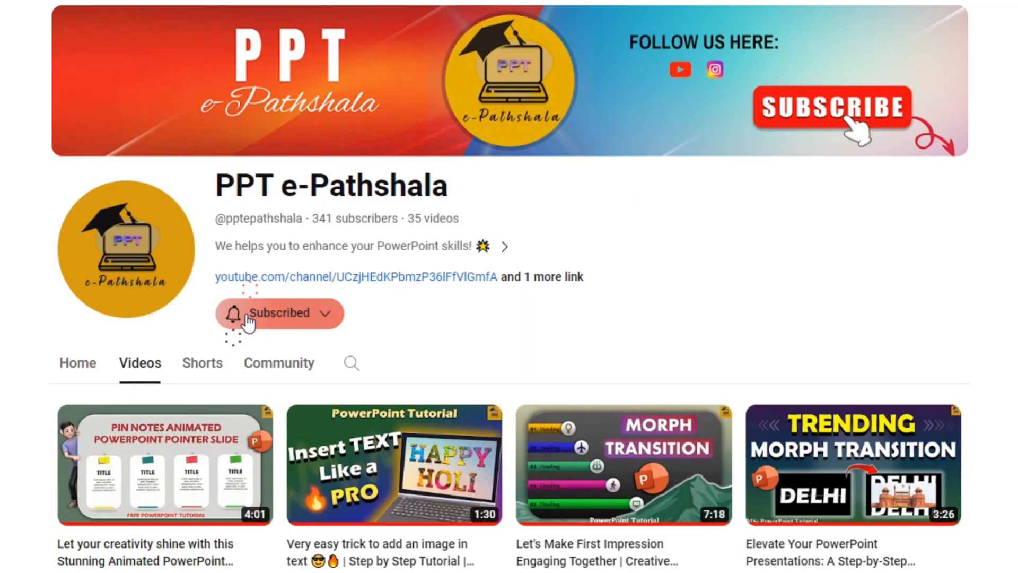
click(279, 313)
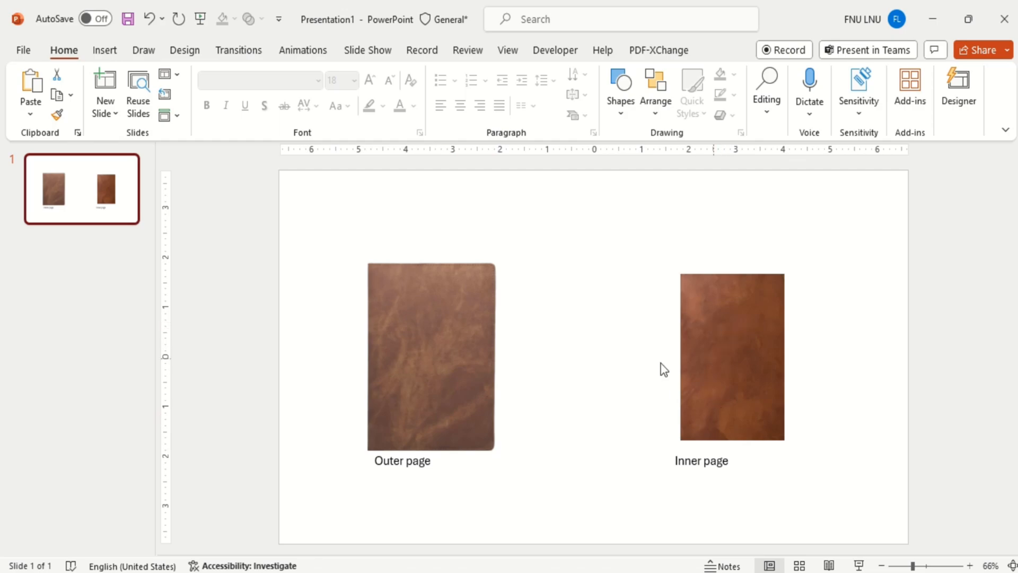
click(431, 356)
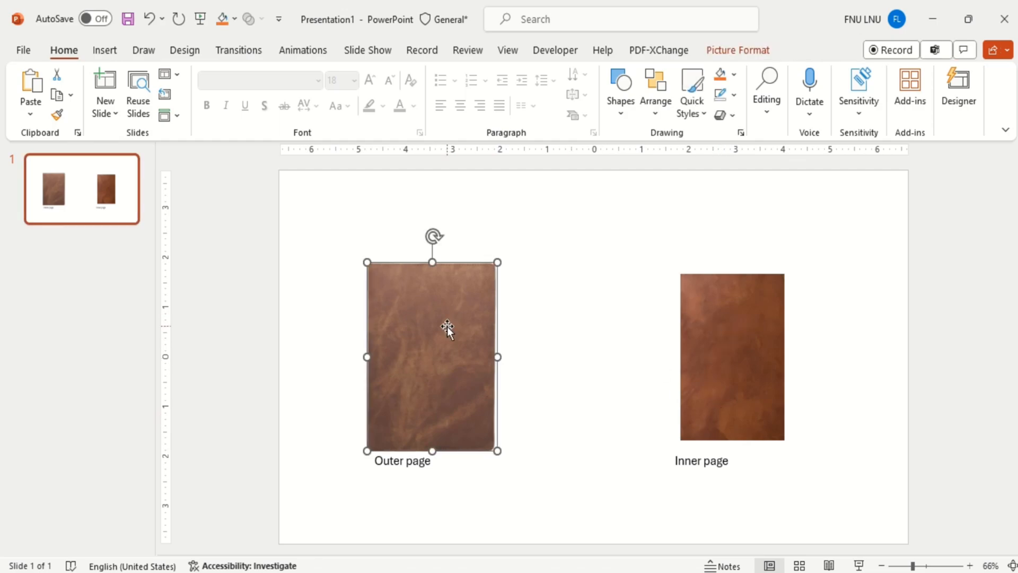
click(731, 356)
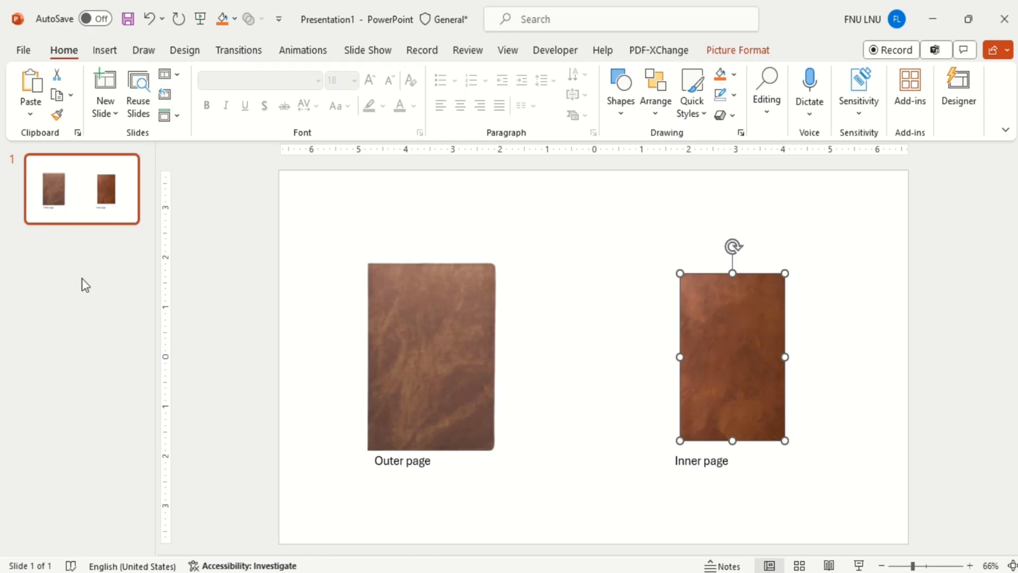
click(105, 91)
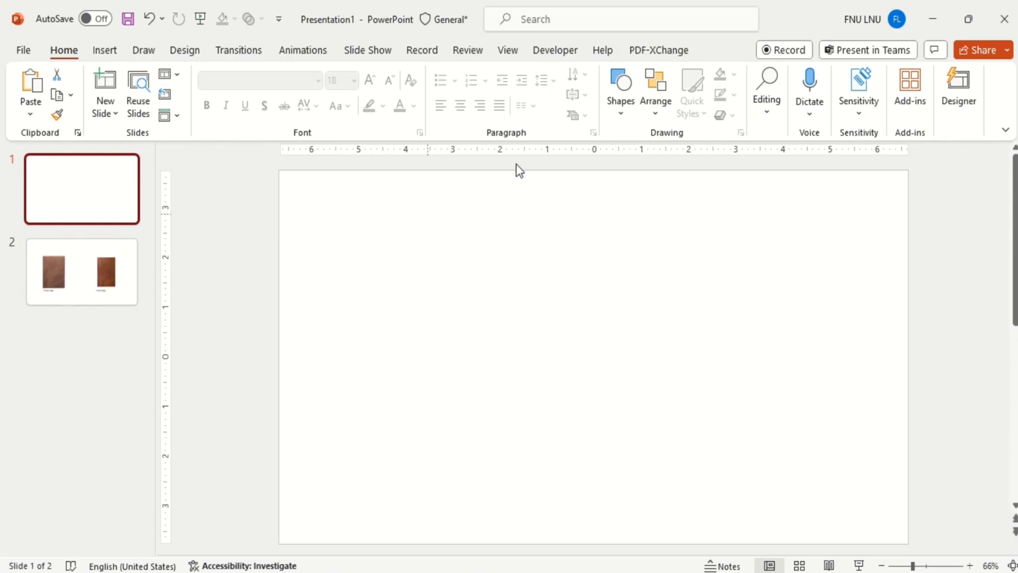
Step: Show the centre alignment guides and draw a rectangle over the slide's right half
click(507, 50)
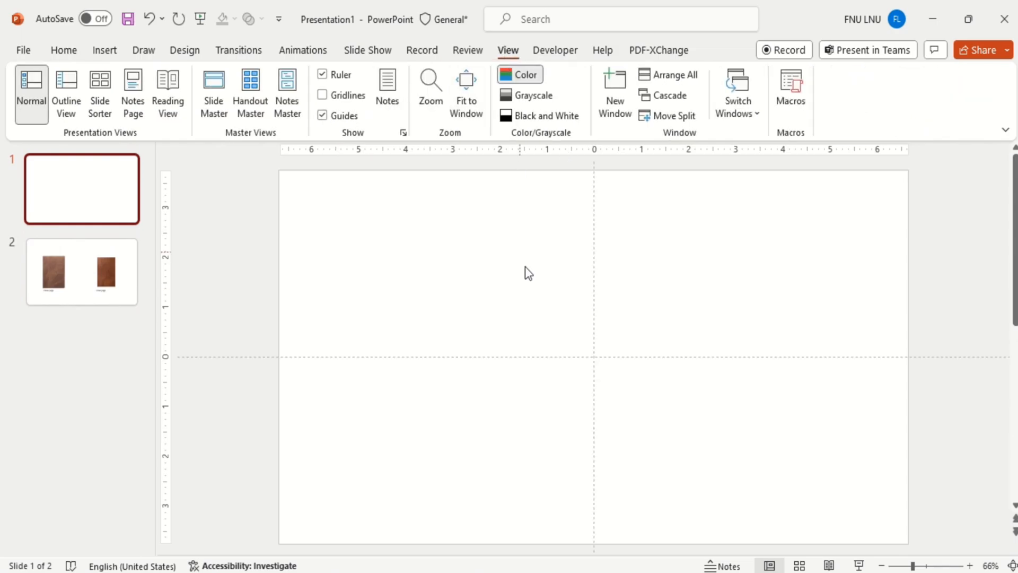
click(619, 91)
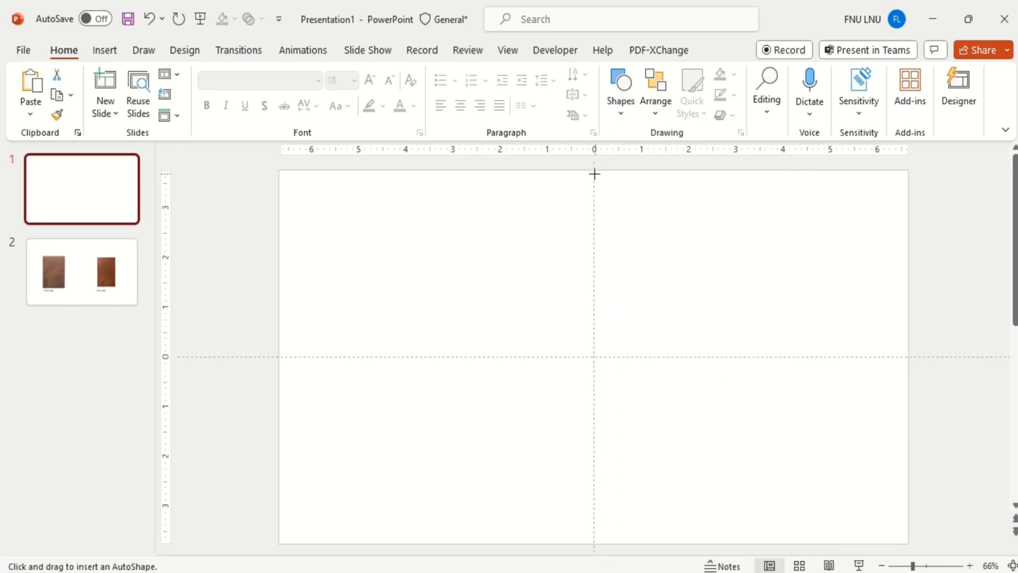
drag(593, 173, 890, 541)
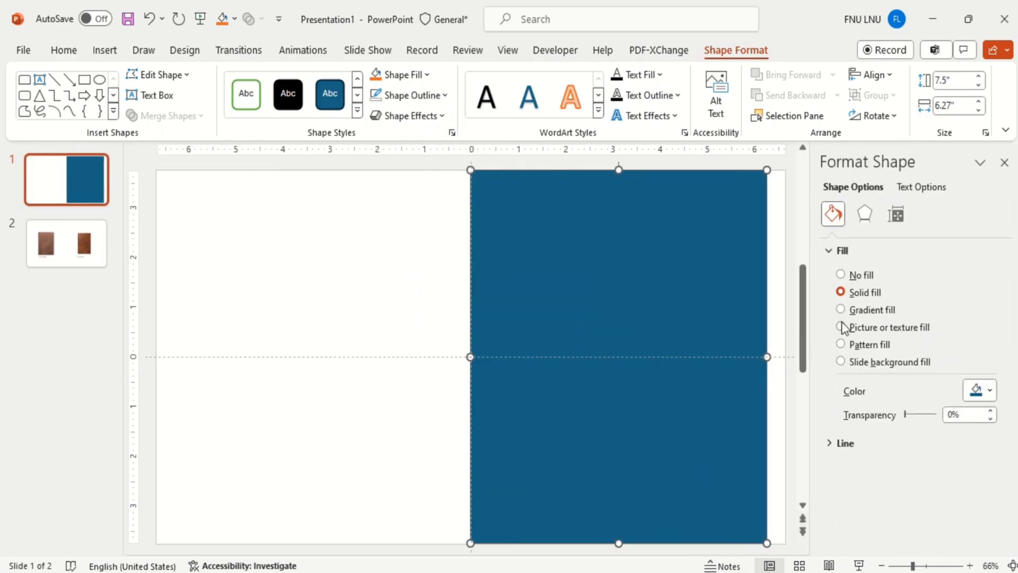
Step: Fill the rectangle with the copied outer-page leather picture via clipboard picture fill
right_click(279, 312)
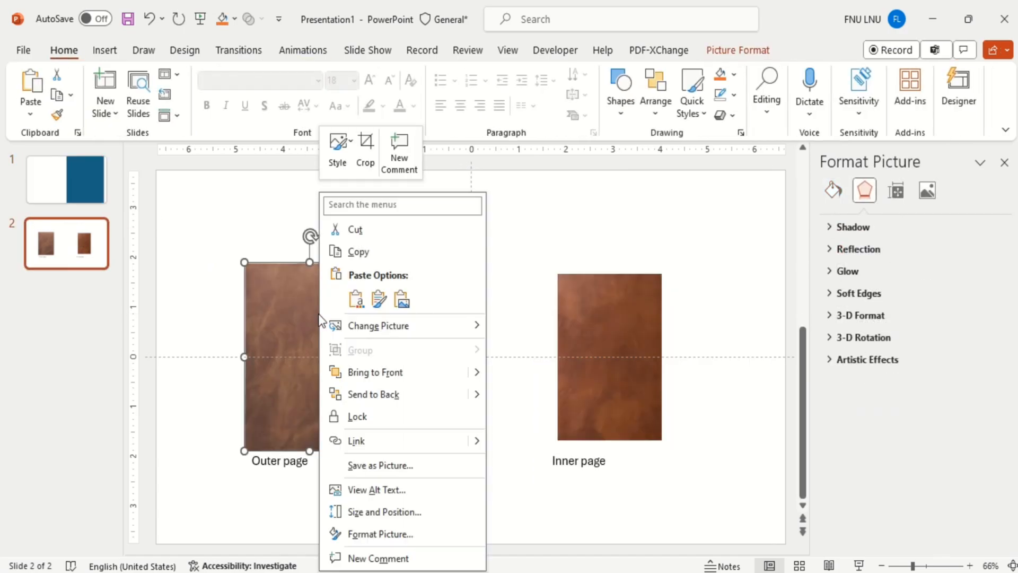
click(66, 180)
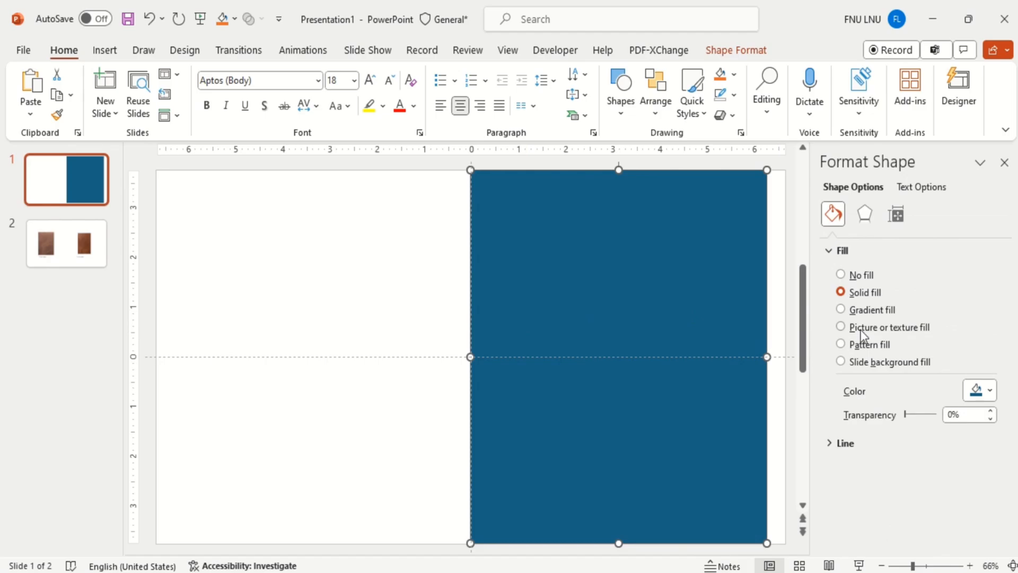
click(840, 327)
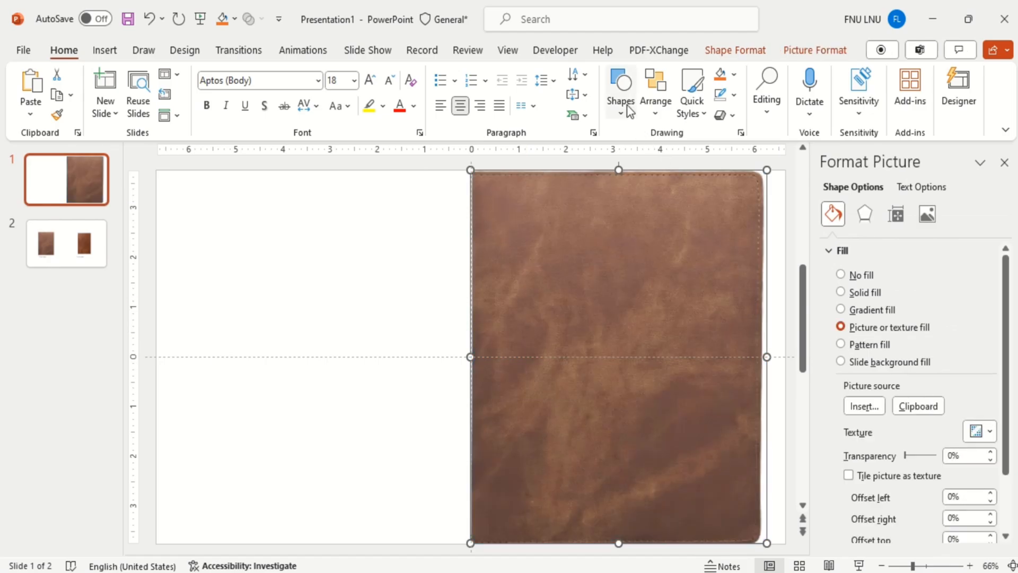
Step: Draw a rounded rectangle hole, size 0.17" x 0.3", filled white with no line
click(619, 91)
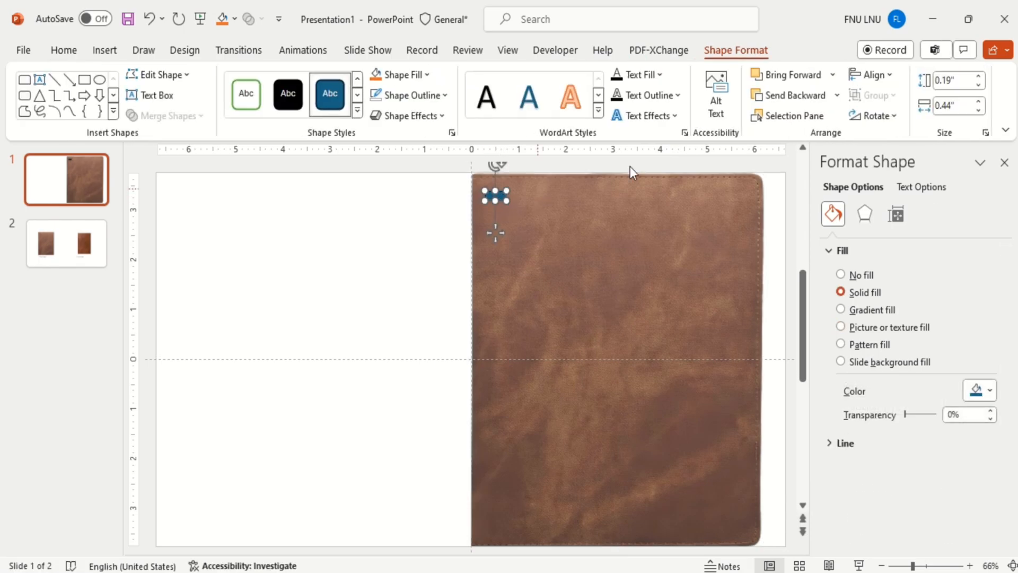
mouse_move(982, 80)
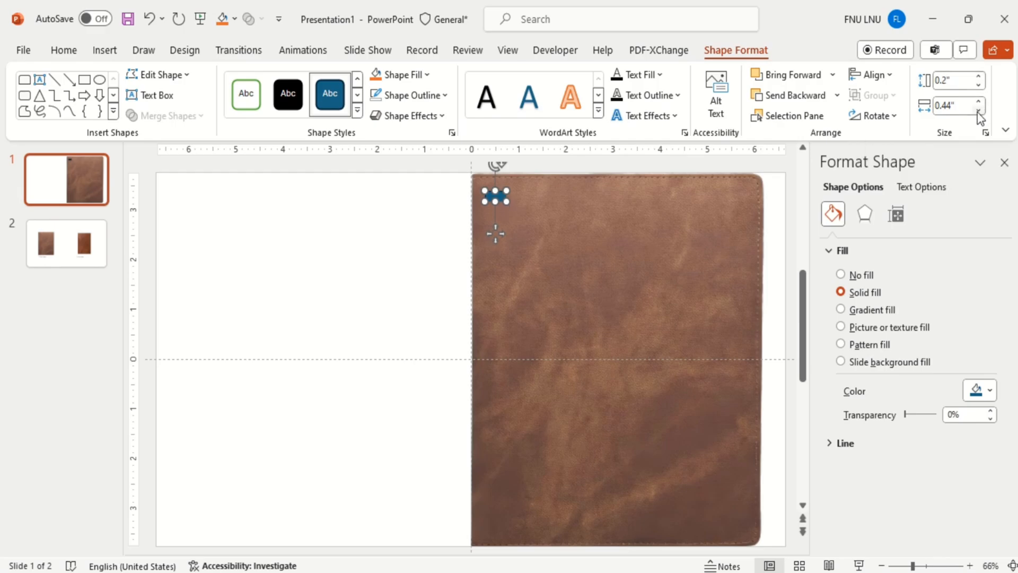
click(977, 109)
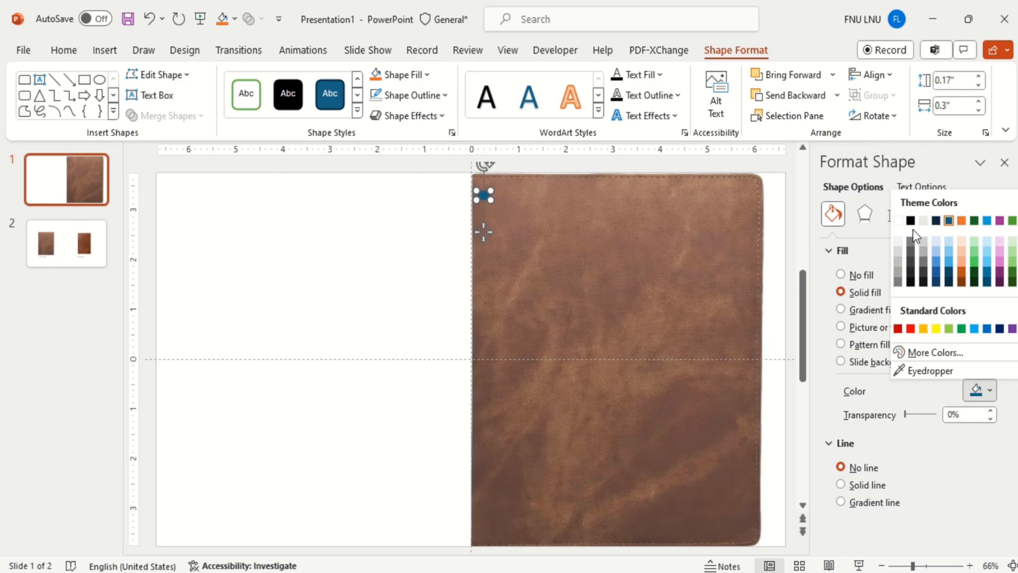
click(863, 214)
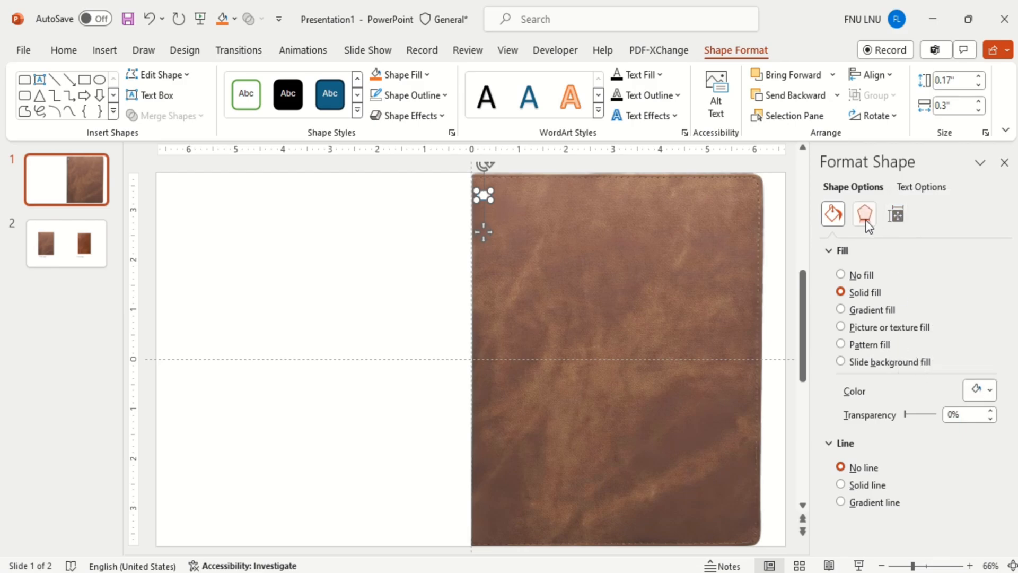
Step: Give the hole shape an Inner shadow preset effect
click(864, 213)
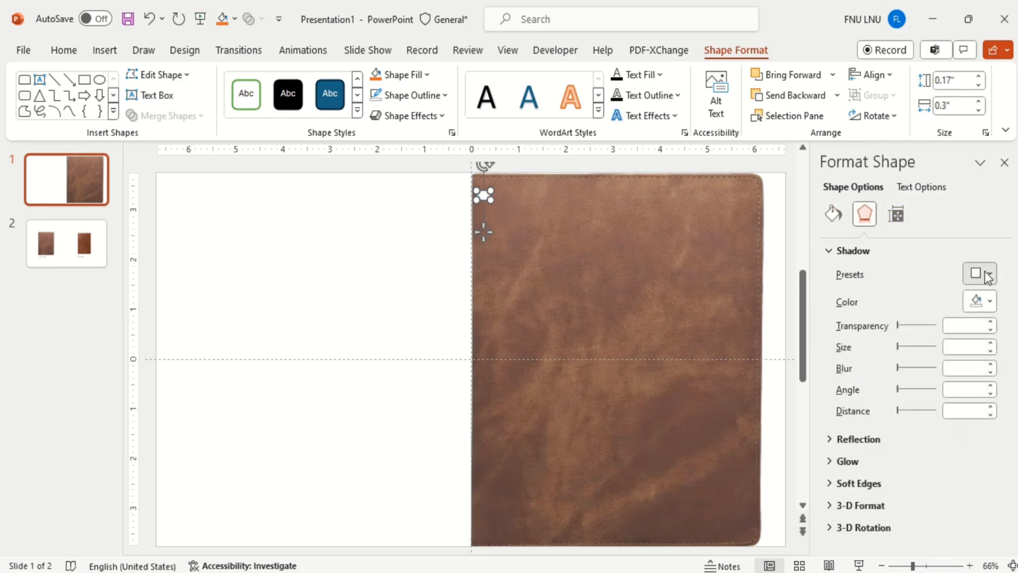
click(976, 274)
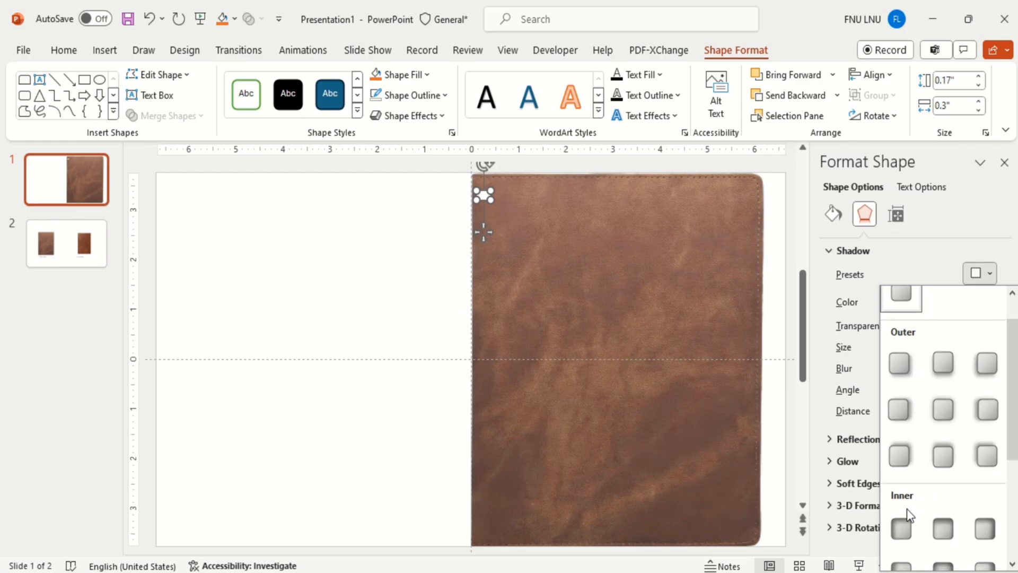
click(898, 363)
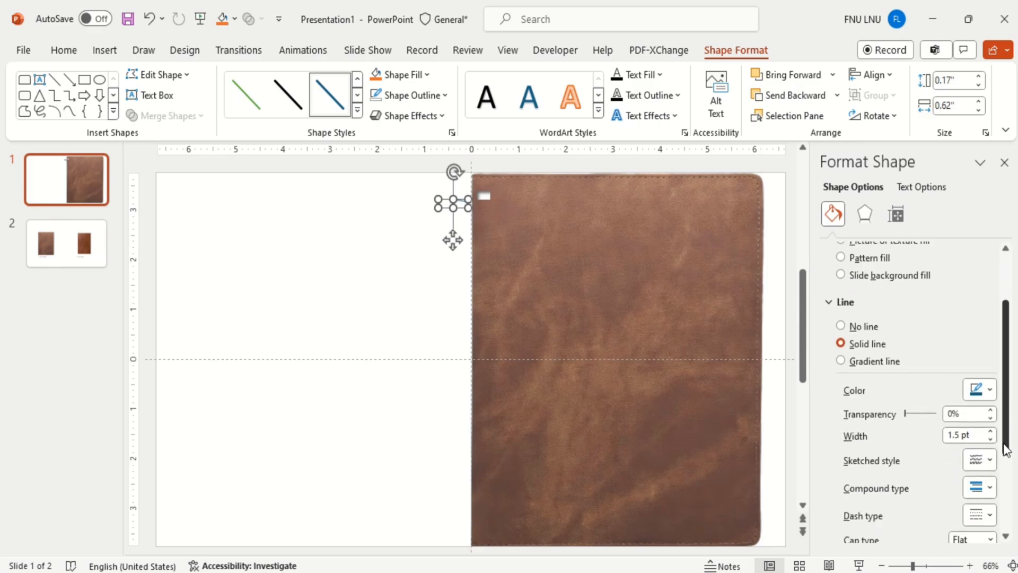
Step: Thicken the arc ring's outline to 4.75 pt and zoom in to 200% around it
click(989, 423)
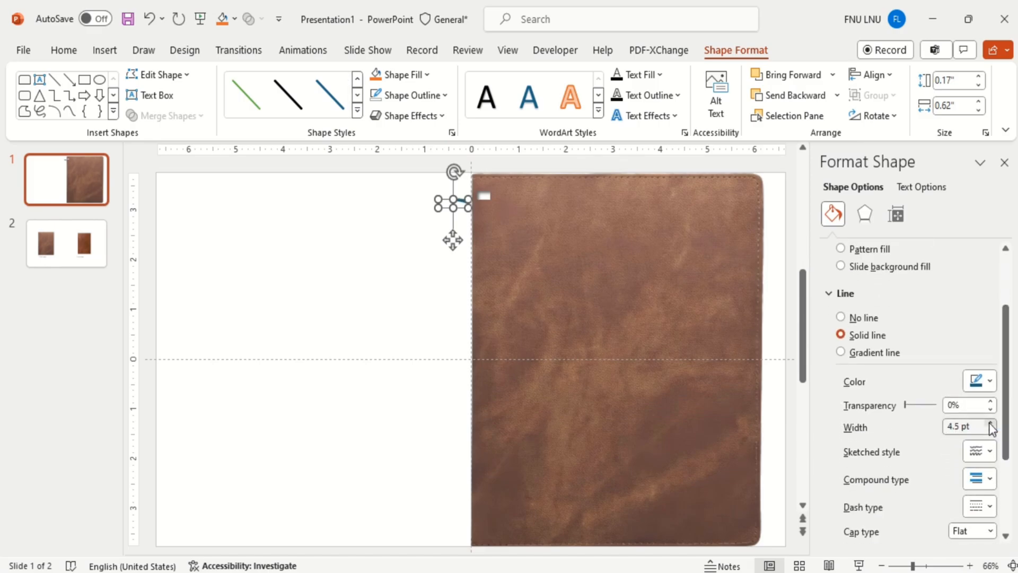
click(989, 423)
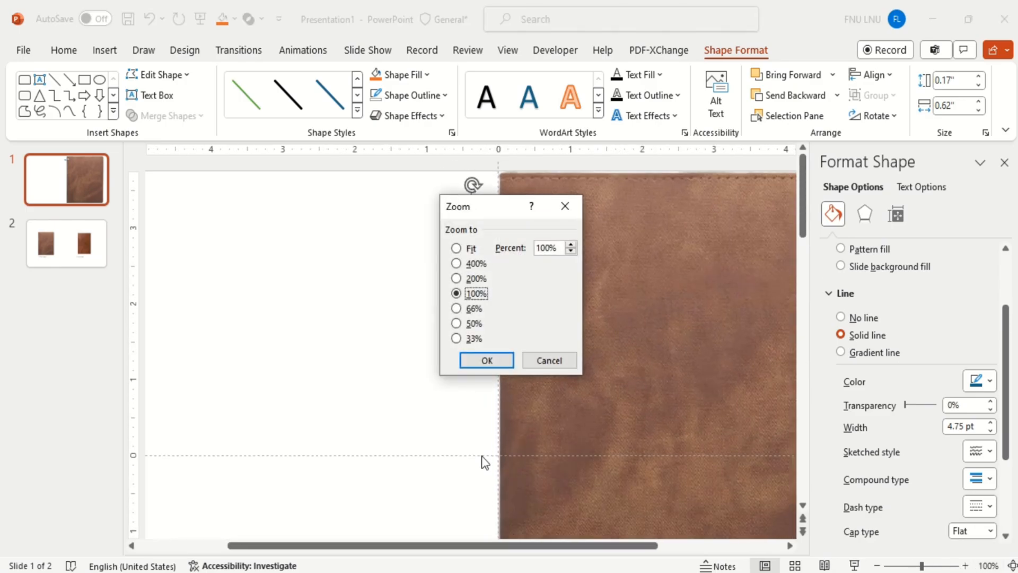
click(486, 361)
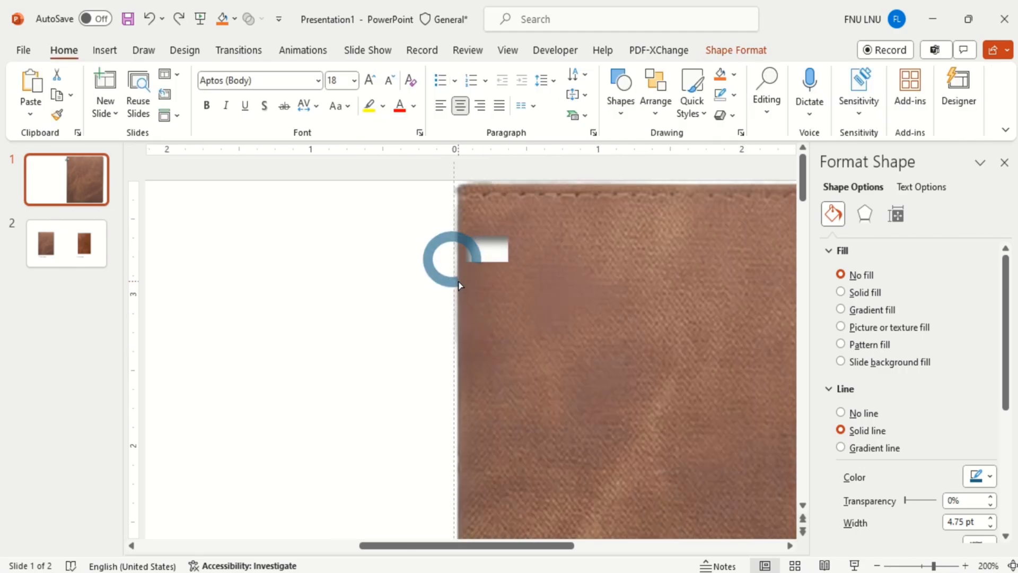
Step: Give the ring a gradient outline with grey stops for a silver metallic look
click(841, 448)
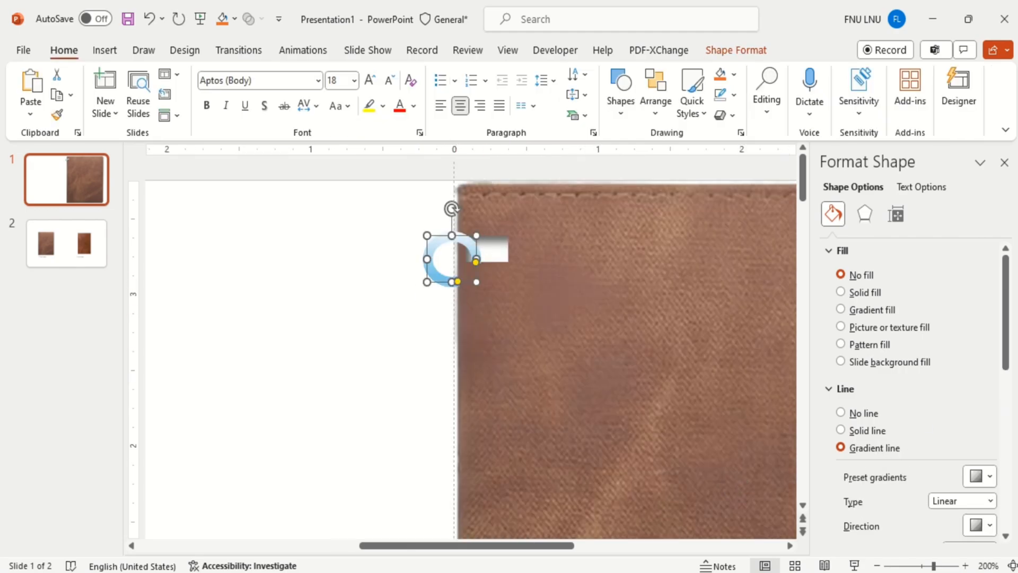
click(976, 384)
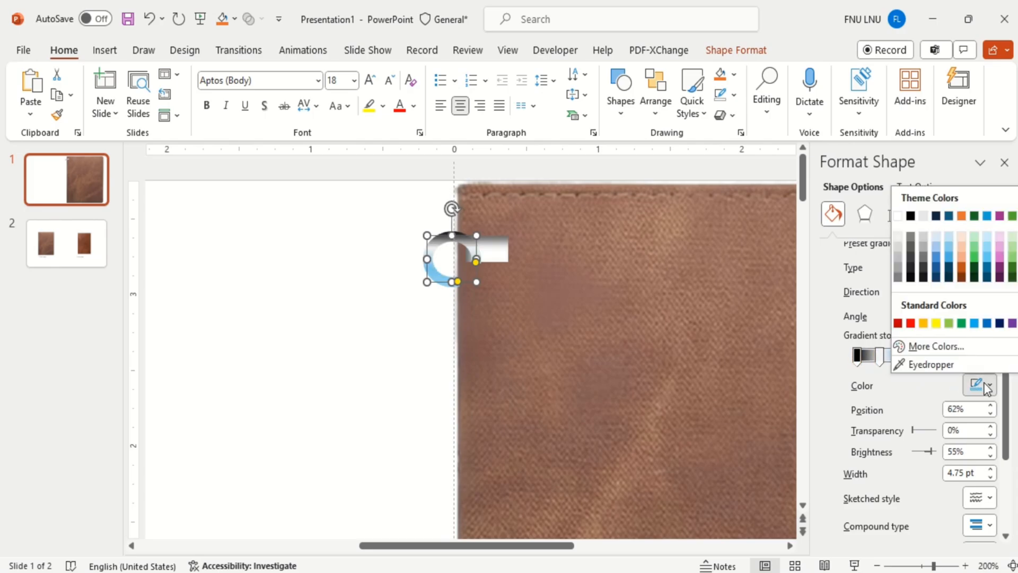
click(936, 356)
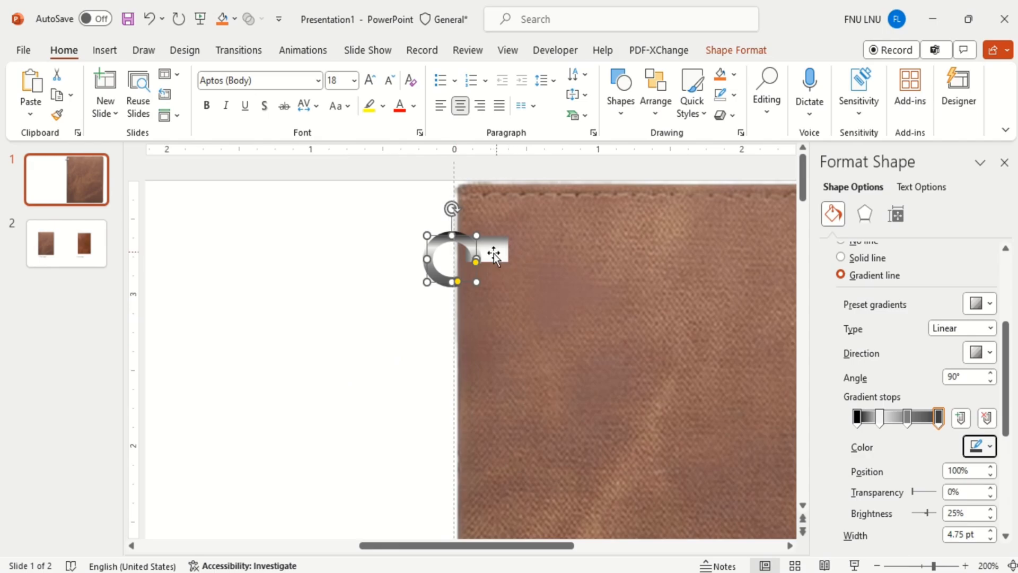
right_click(493, 254)
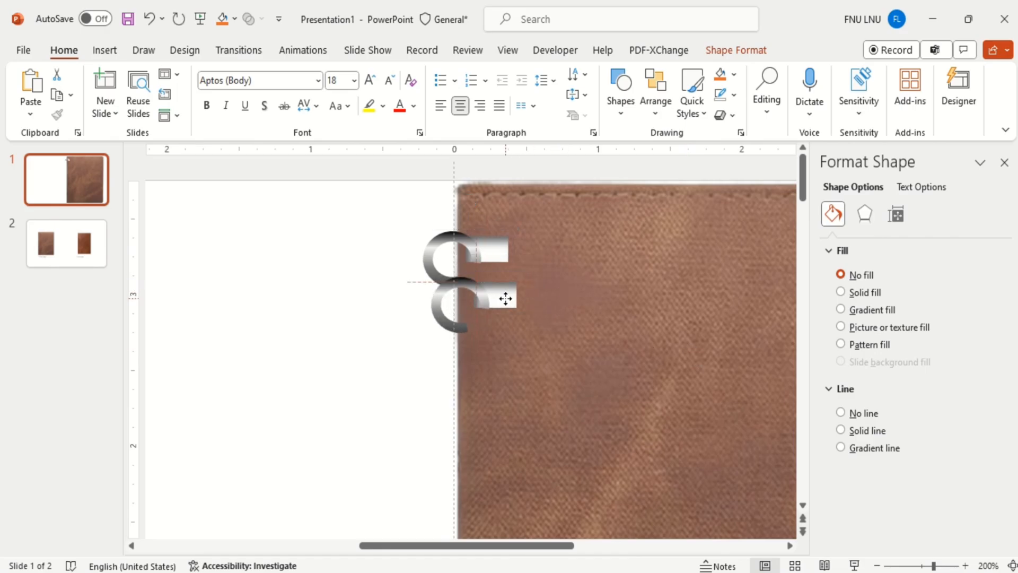
Step: Ctrl-drag copies of the grouped ring and hole down the cover's left edge
drag(507, 297, 499, 305)
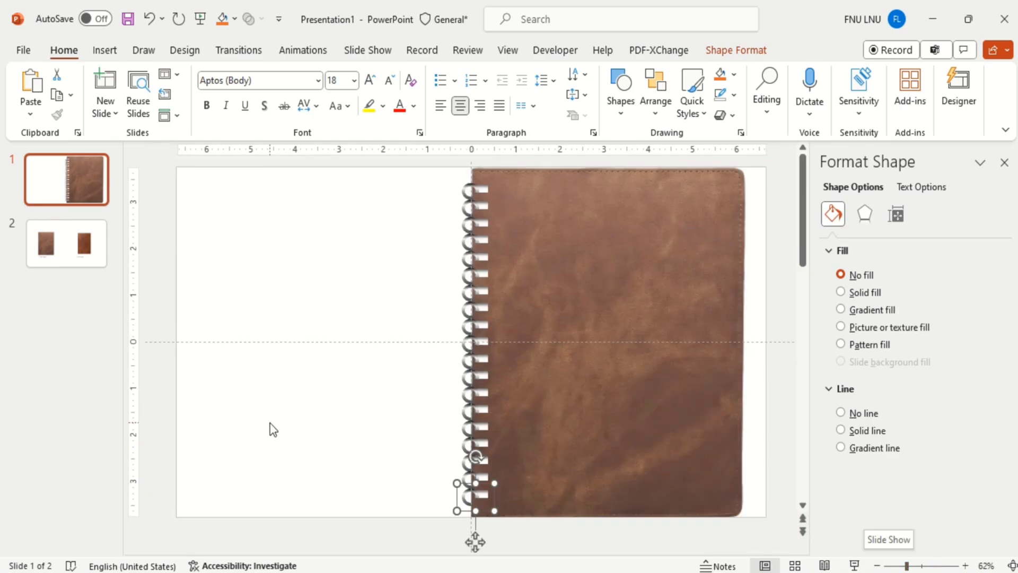
Step: Add a text box on the cover reading 'MY TRAVEL DIARY' in a handwritten font
click(618, 91)
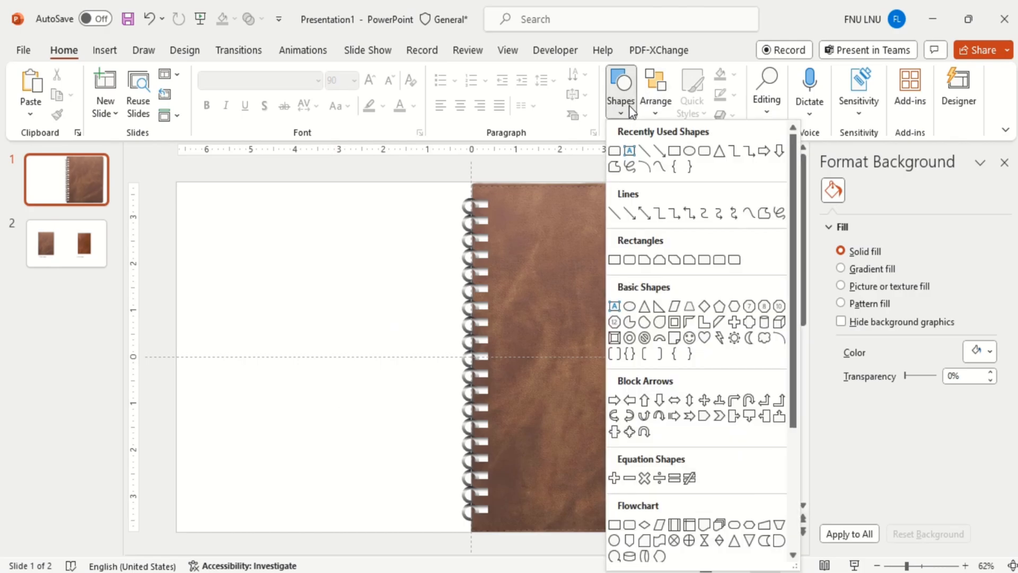
drag(541, 275, 645, 427)
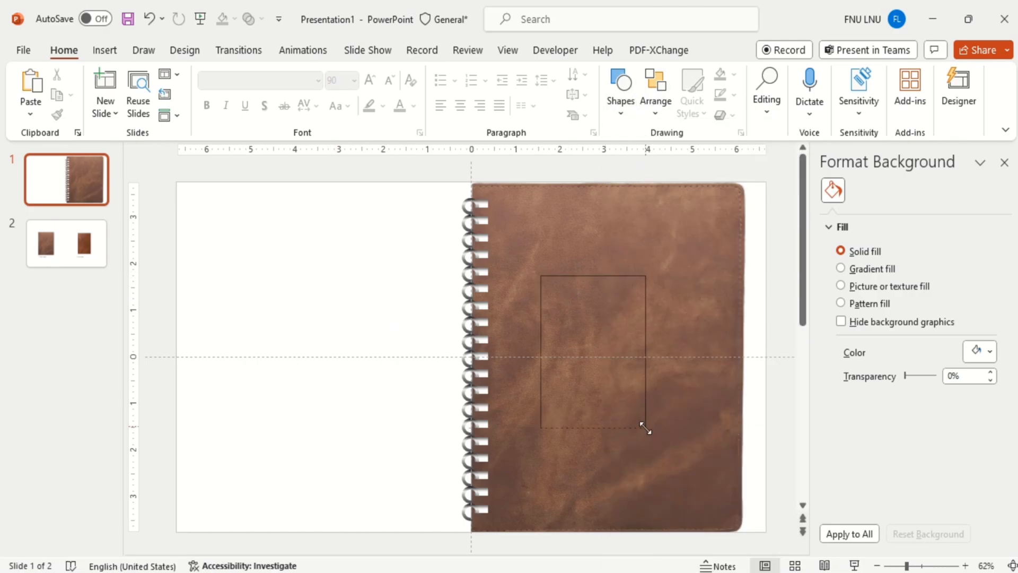
text(MY TRAV)
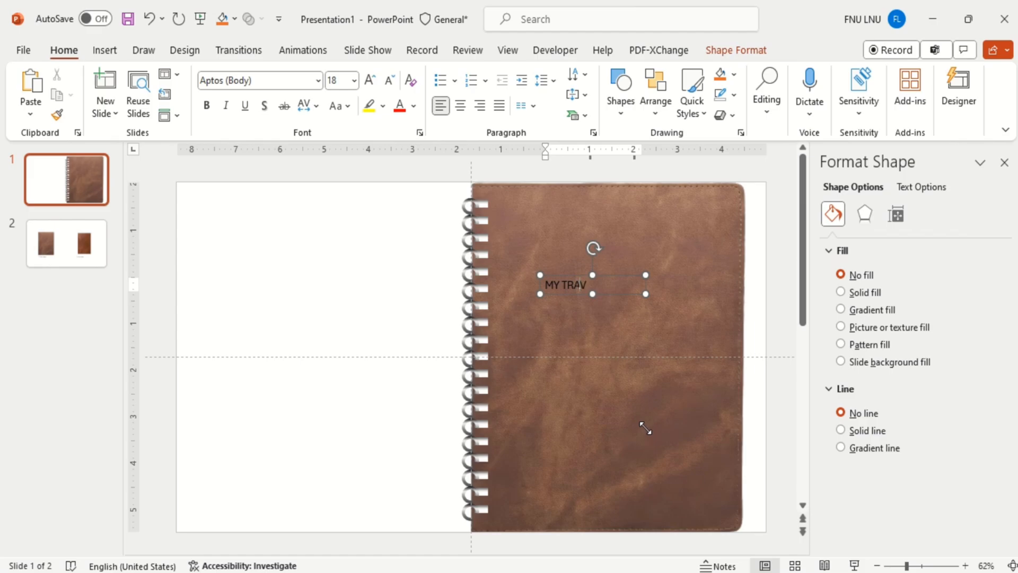
text(EL DIARY)
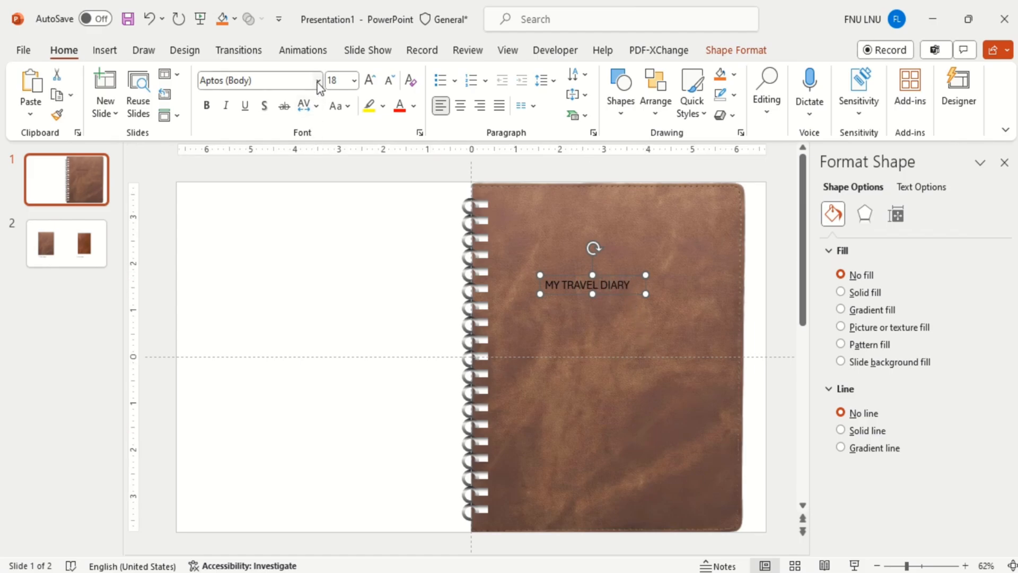
click(318, 81)
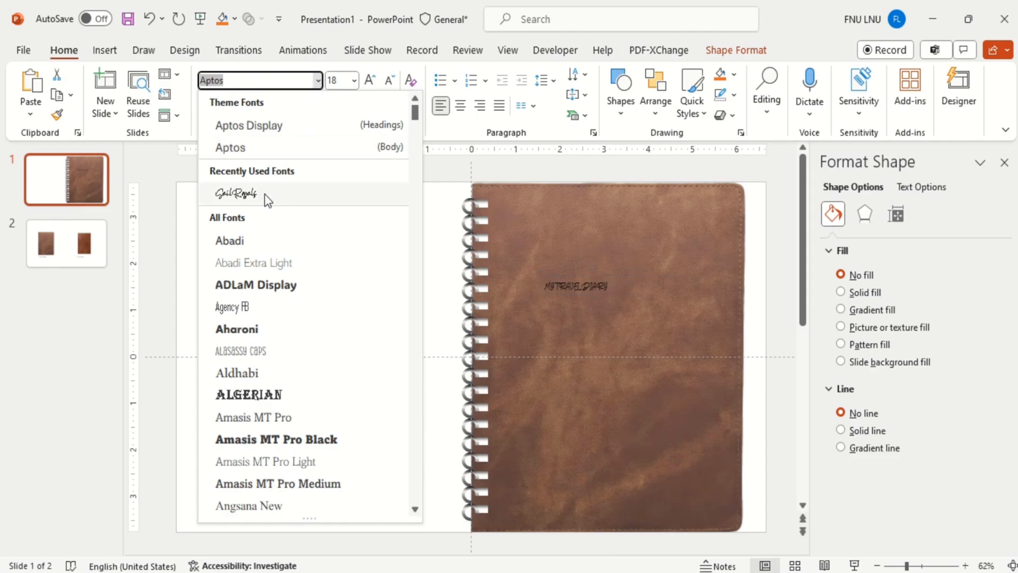
click(235, 193)
text(90)
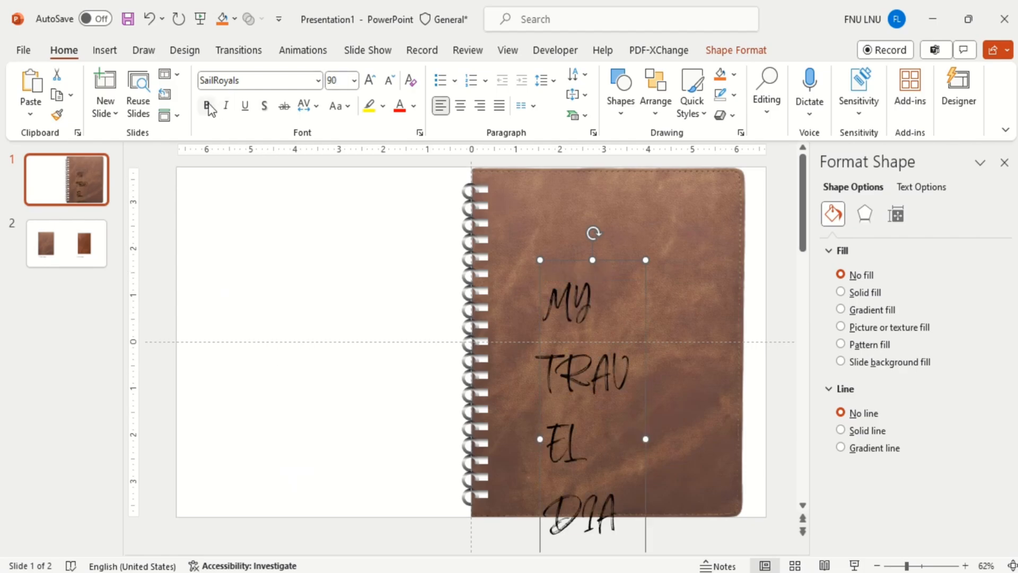
Step: Make the title bold, white, centred and give it a text shadow
click(207, 105)
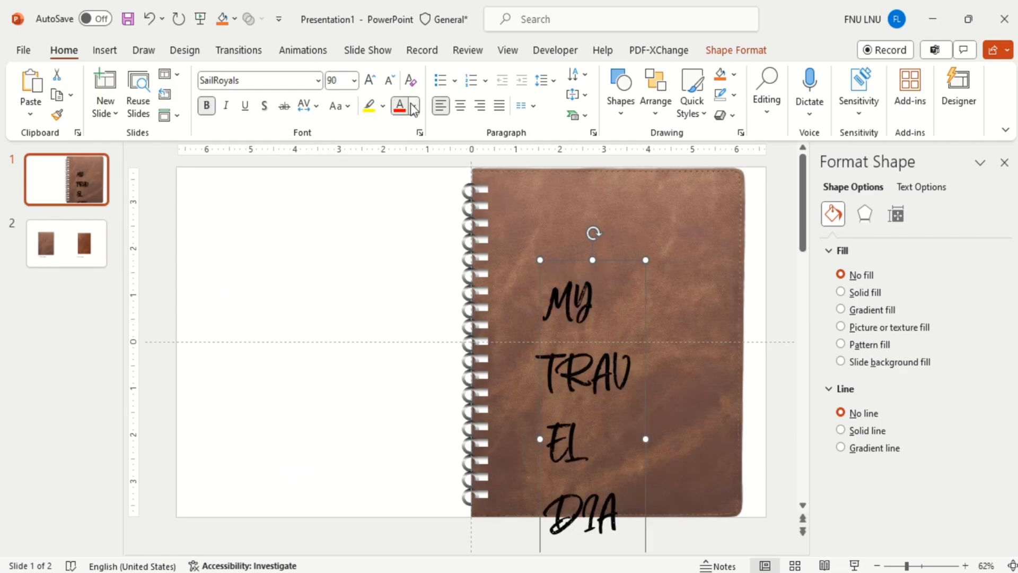
click(400, 105)
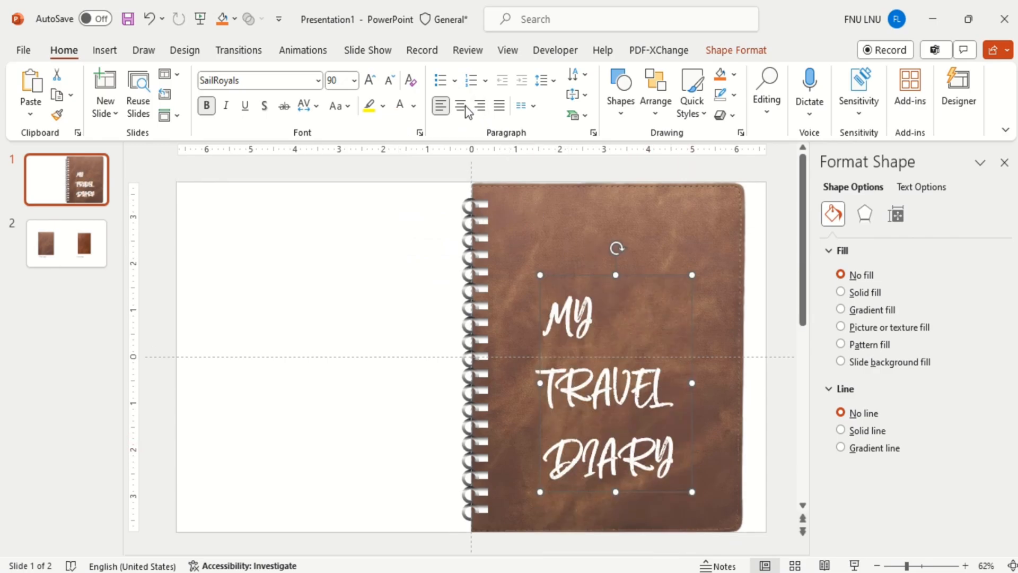
click(459, 105)
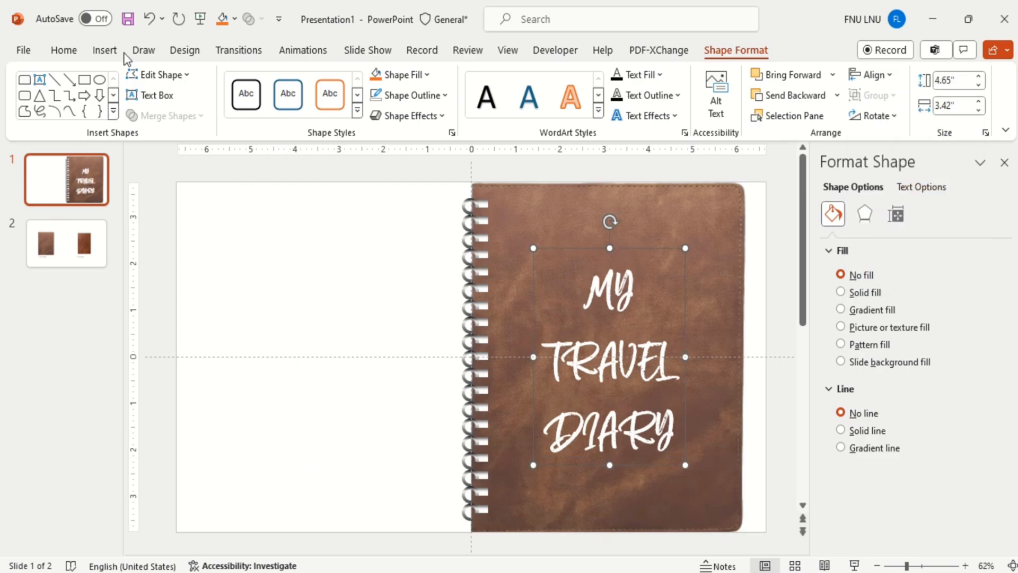
click(62, 49)
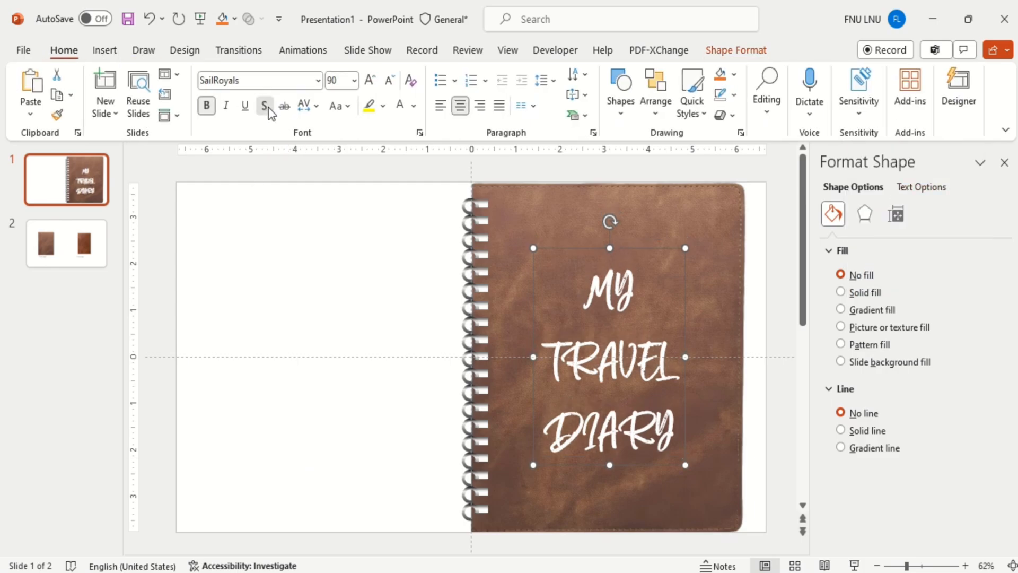
click(264, 105)
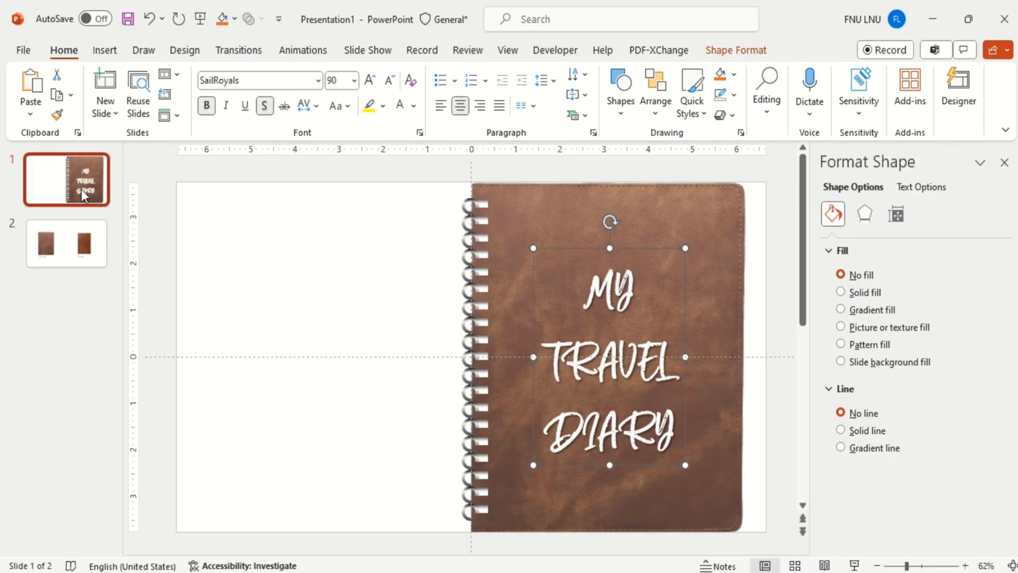
Step: Duplicate the cover slide and remove the title from the copy
right_click(66, 179)
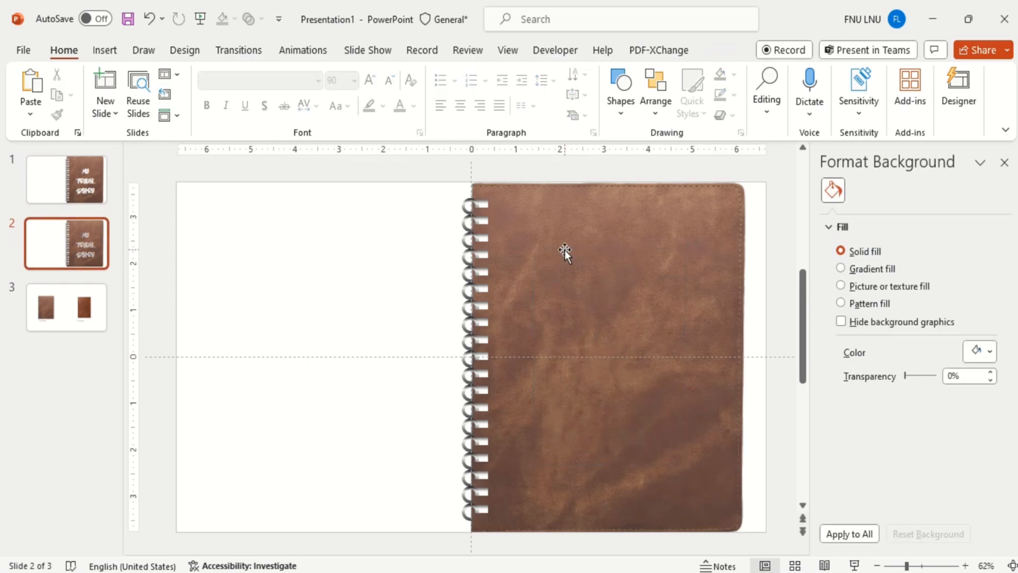
click(66, 306)
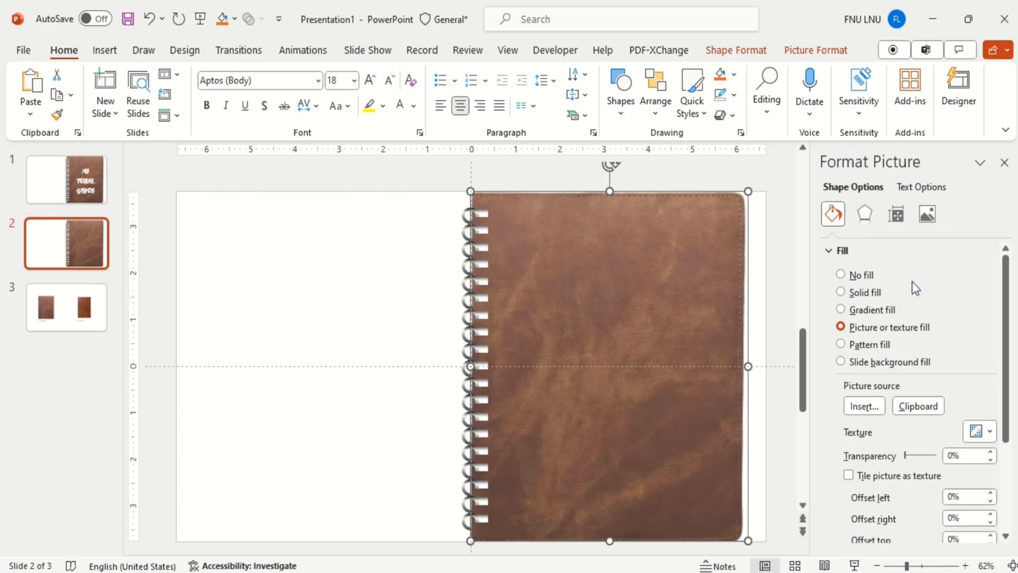
click(917, 405)
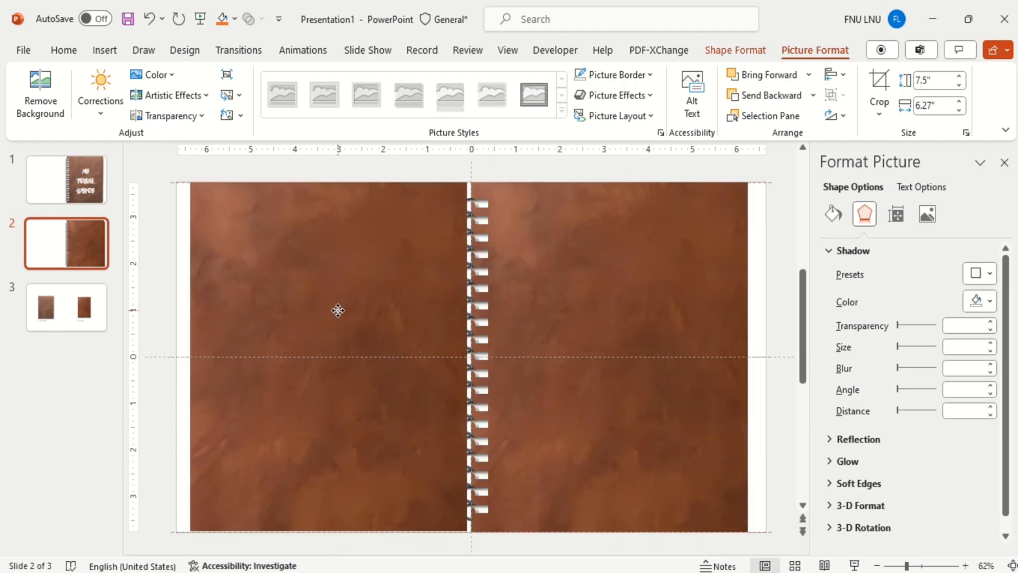
Step: Place a flipped leather picture on the left half and send it behind the spiral binding
click(338, 310)
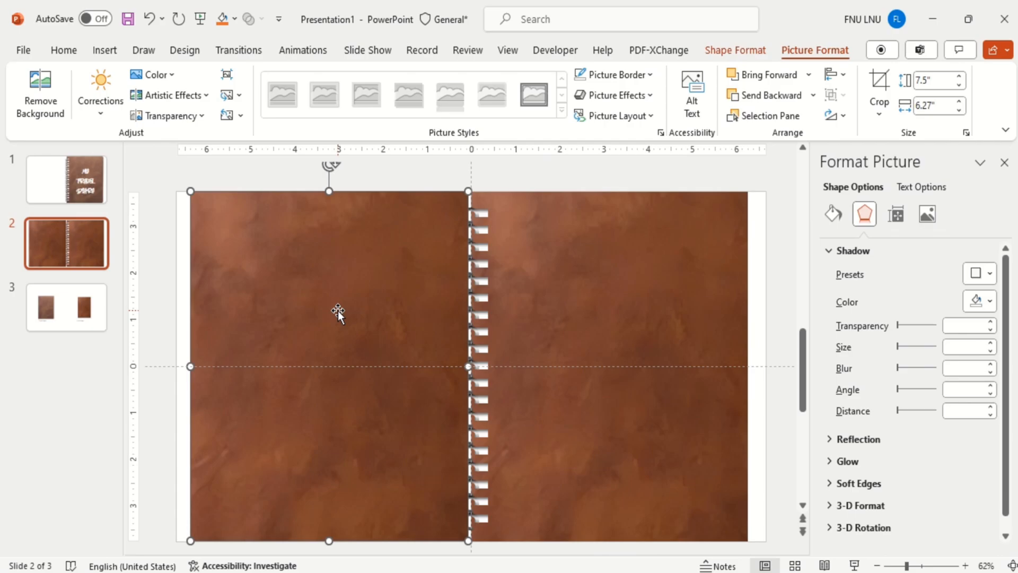
mouse_move(569, 554)
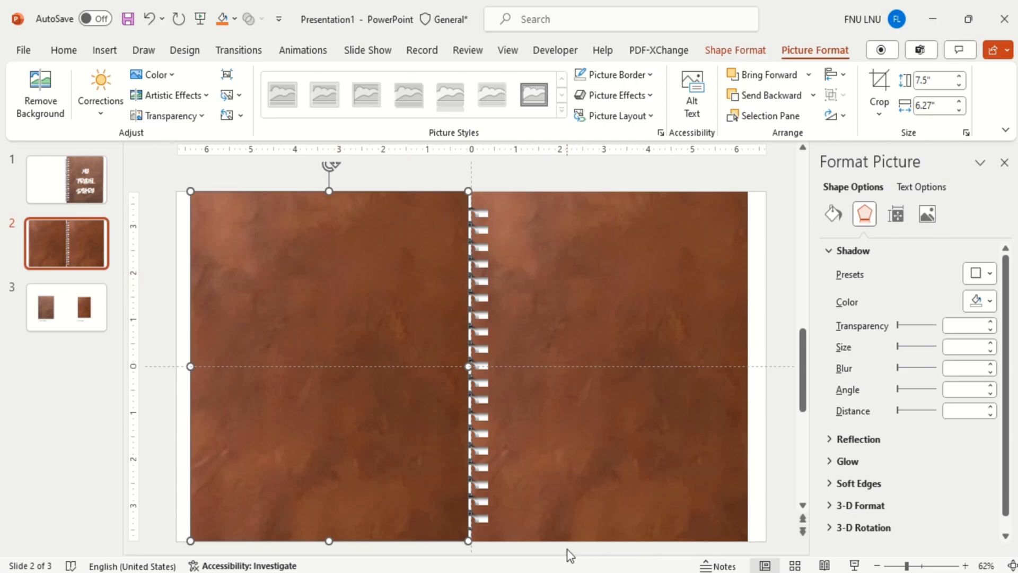
click(811, 94)
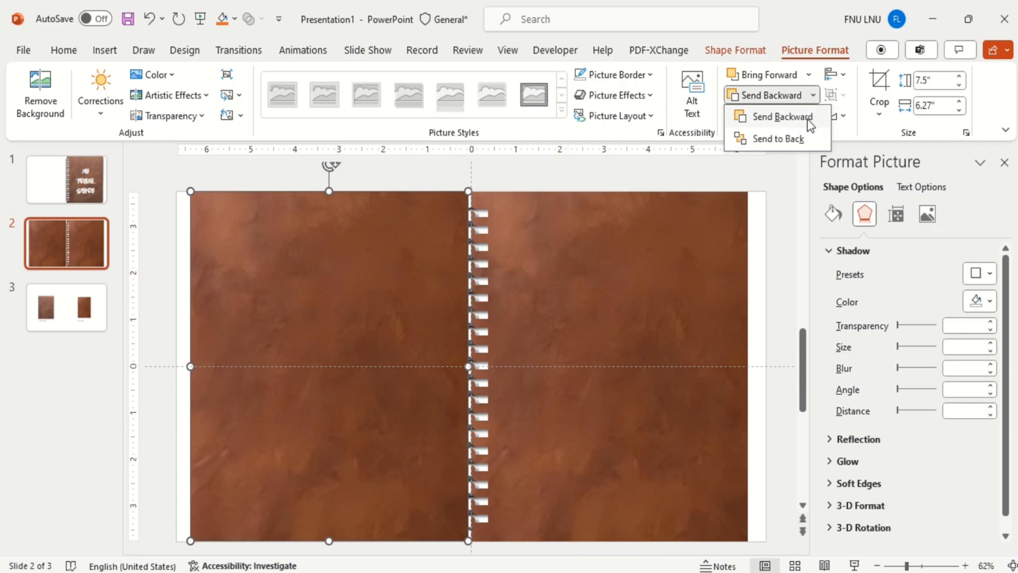
click(776, 116)
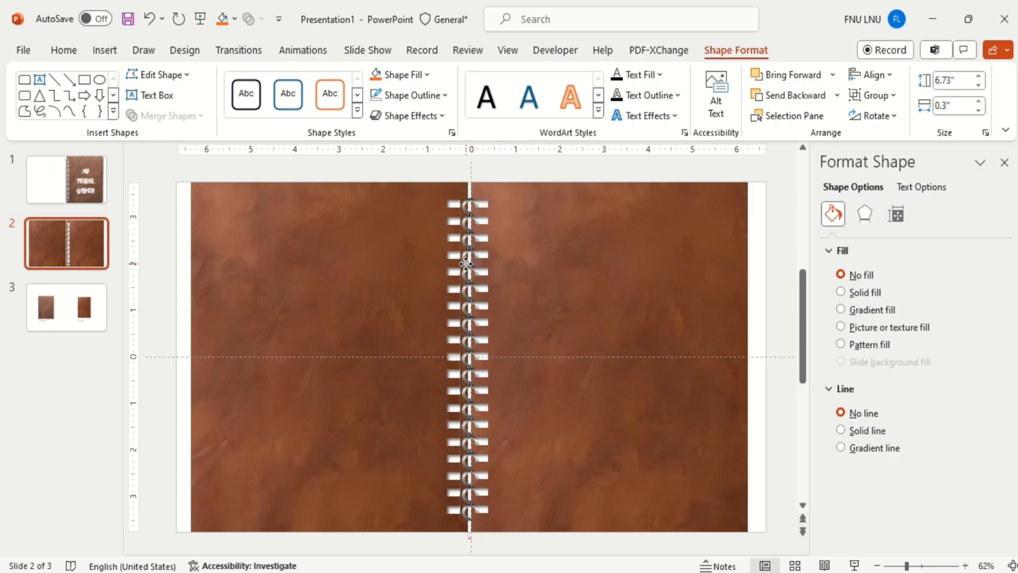
Step: Draw a gradient-line arc loop over a ring, copy it over each hole and group the binding
click(467, 263)
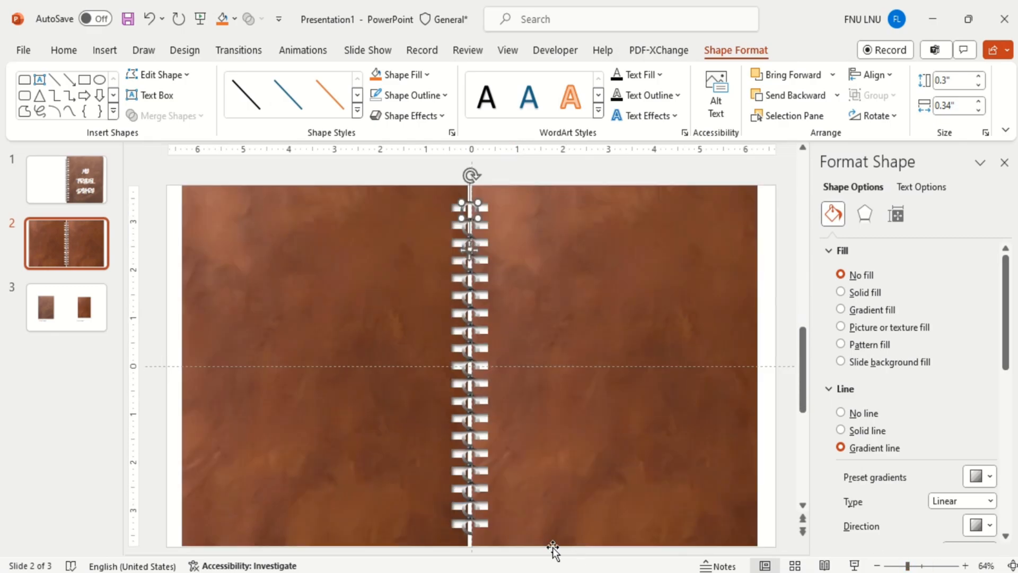
mouse_move(504, 553)
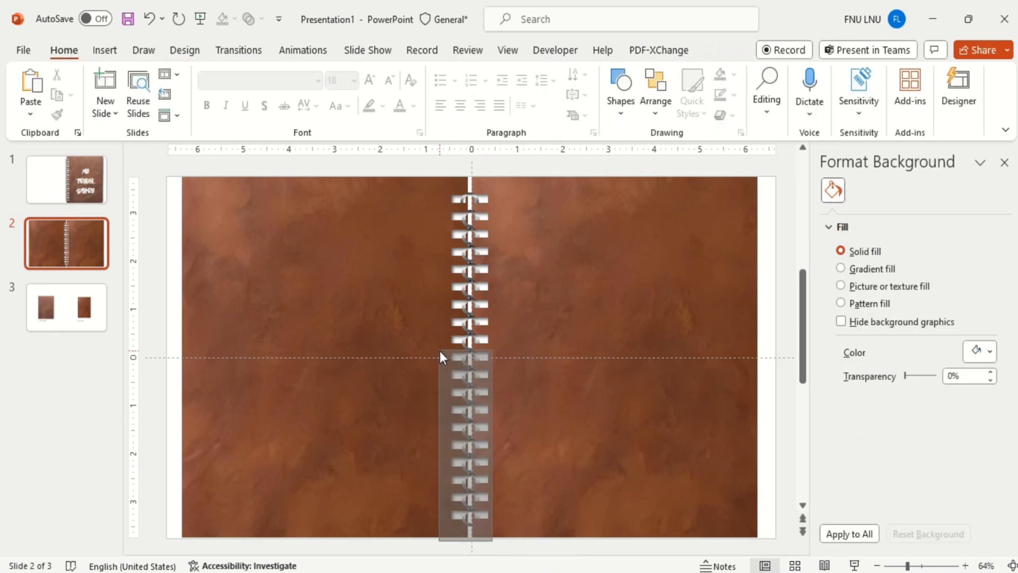
click(467, 357)
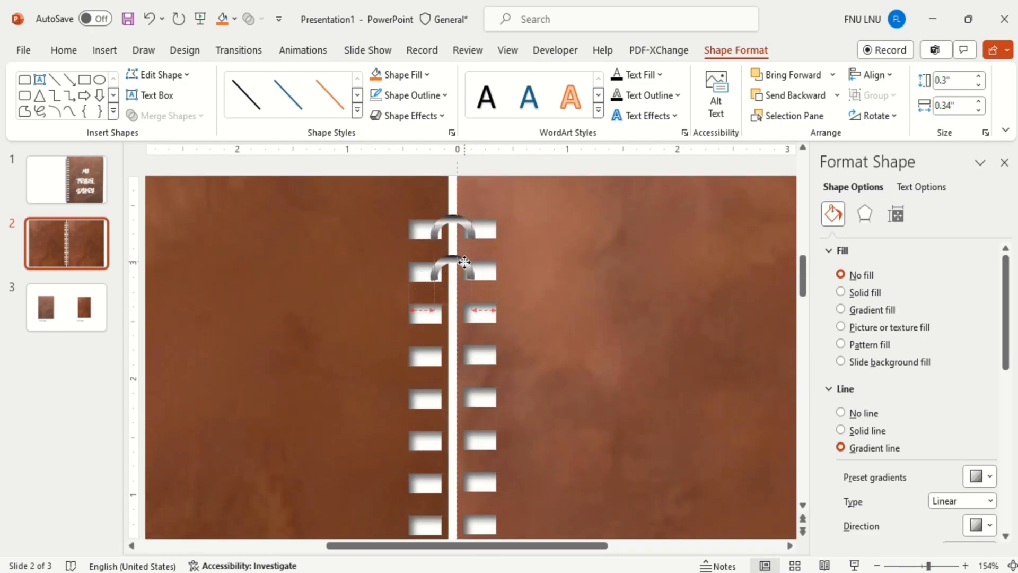
click(452, 269)
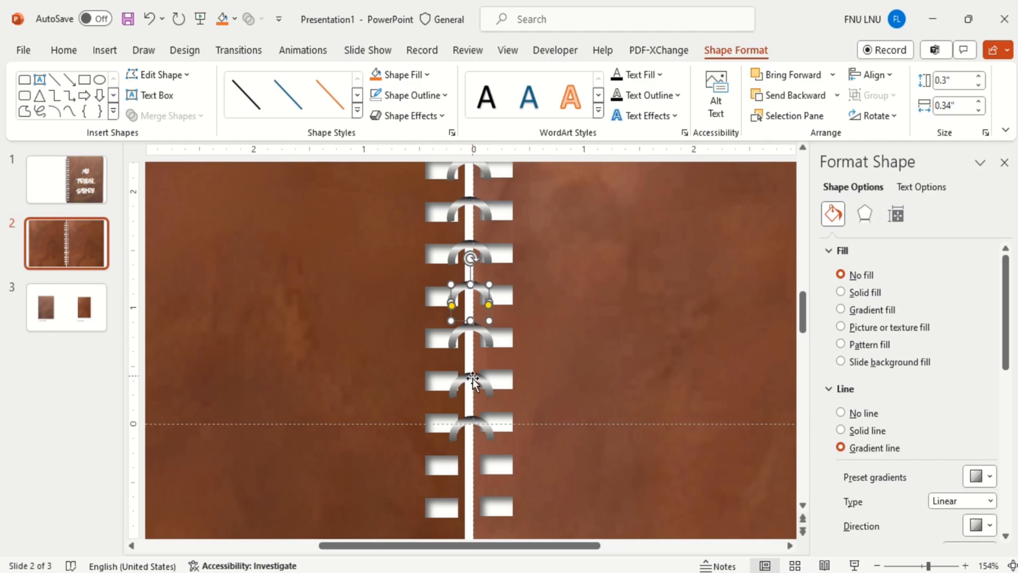
drag(472, 309, 472, 386)
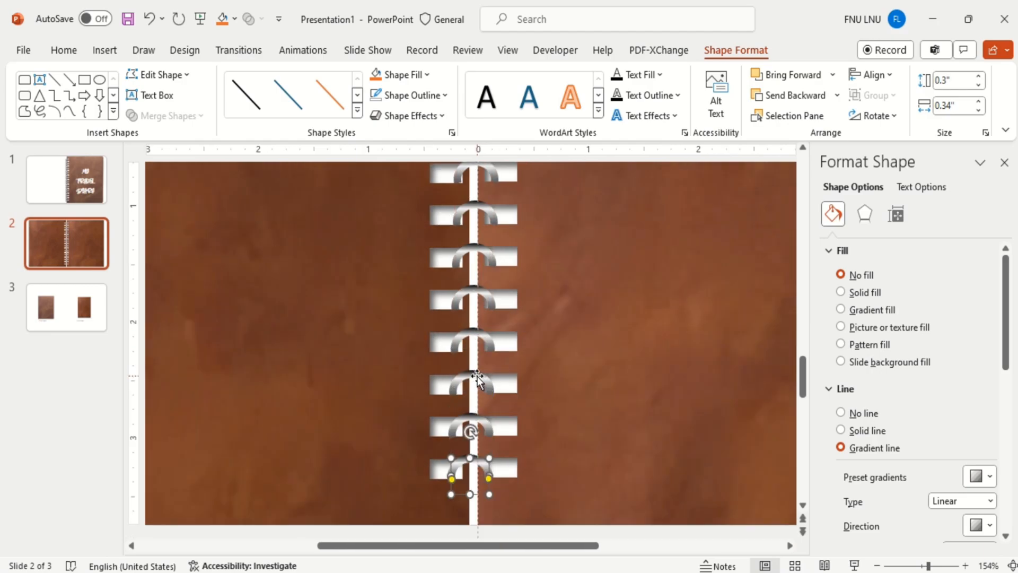
click(876, 565)
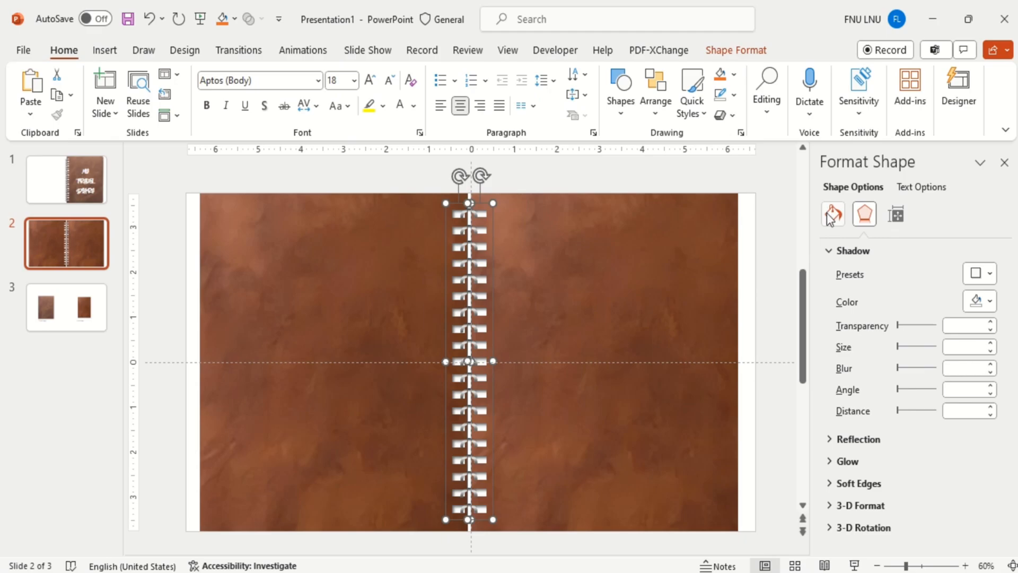
Step: Give the binding strip a solid dark brown fill, RGB 75,39,25 (#4B2719)
click(834, 213)
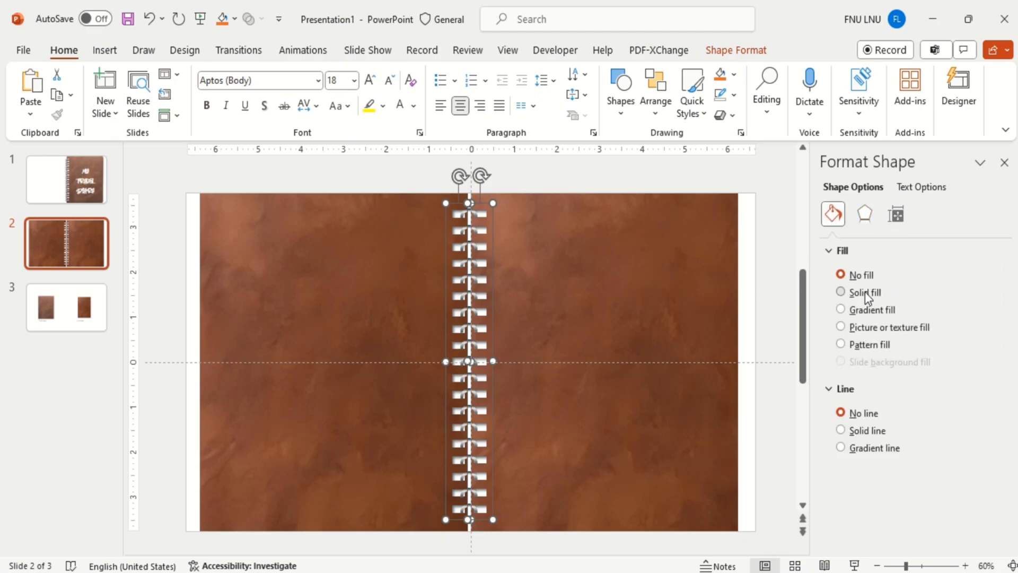
click(841, 291)
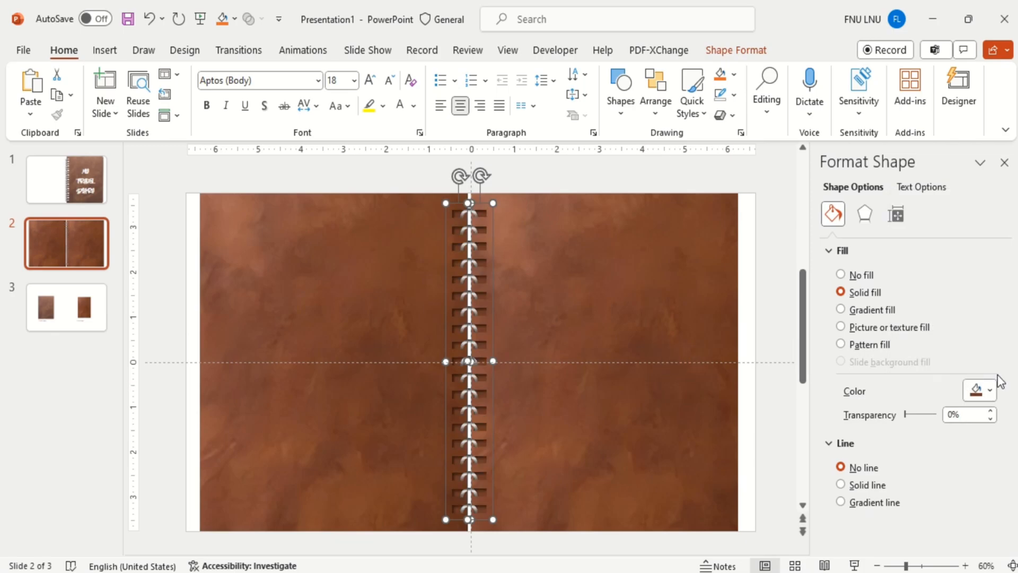
click(990, 389)
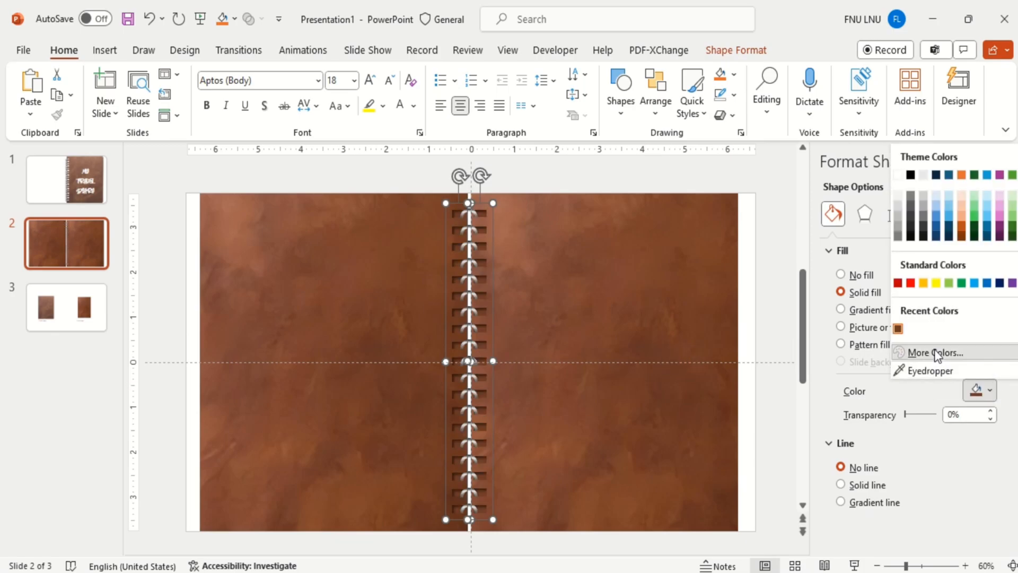
click(933, 352)
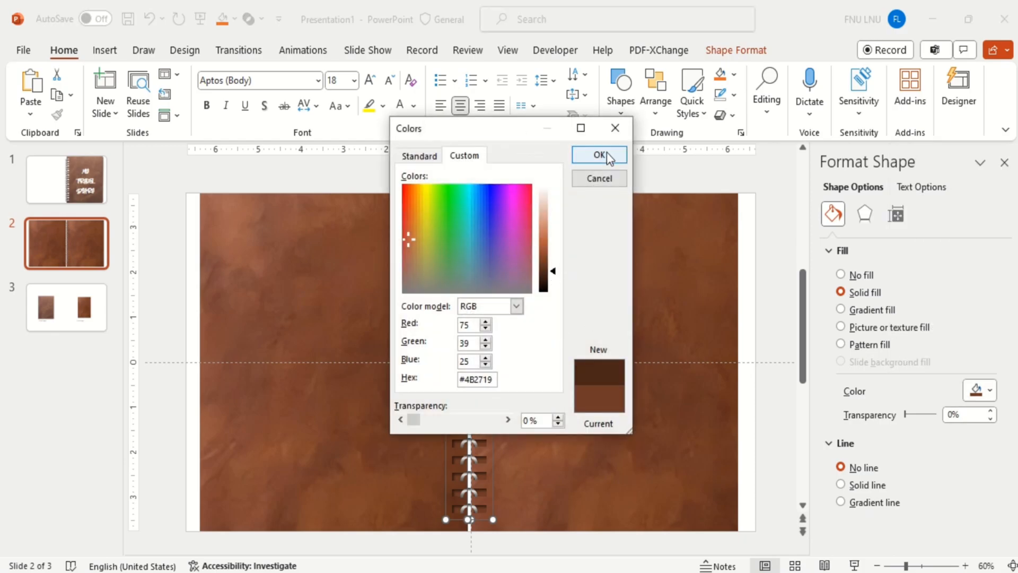
click(620, 91)
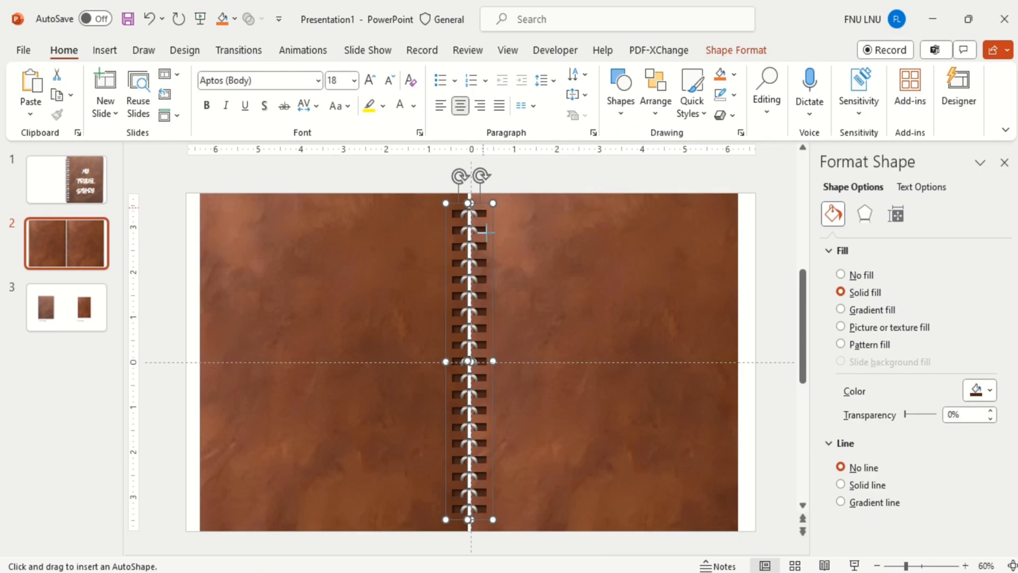
Step: Draw a rectangle over the right page with no outline and a white fill
drag(490, 202, 728, 519)
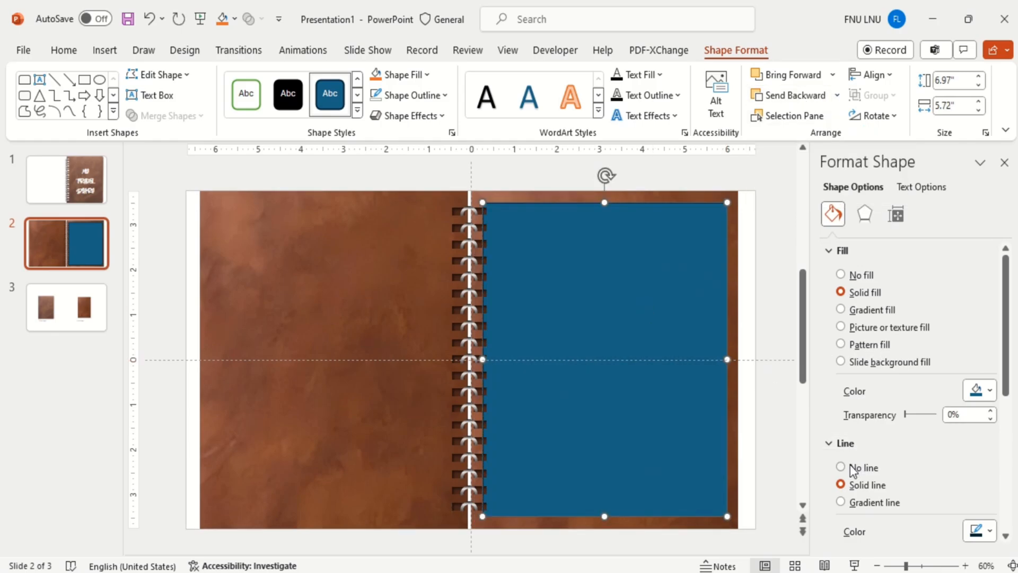
click(841, 467)
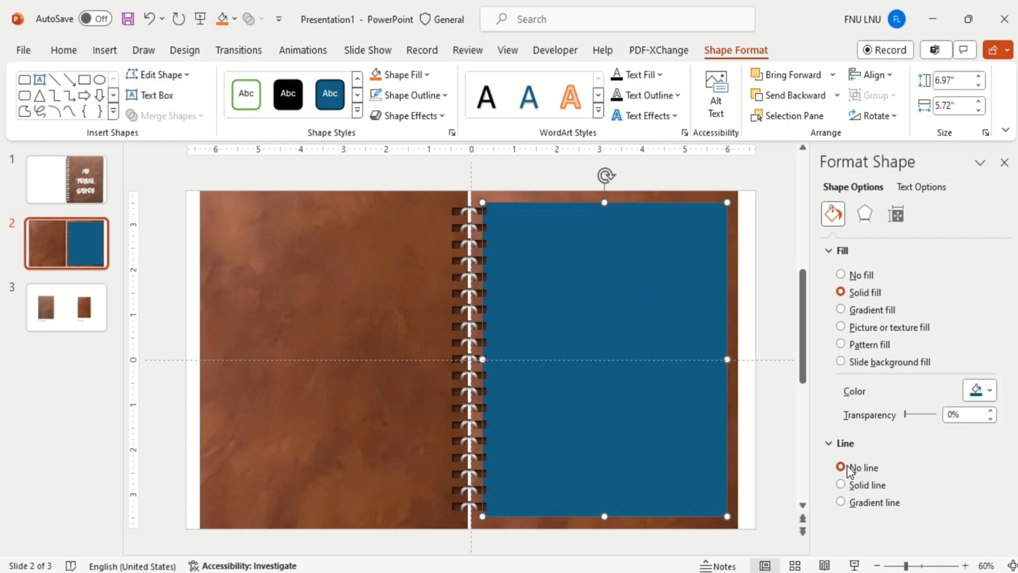
click(982, 390)
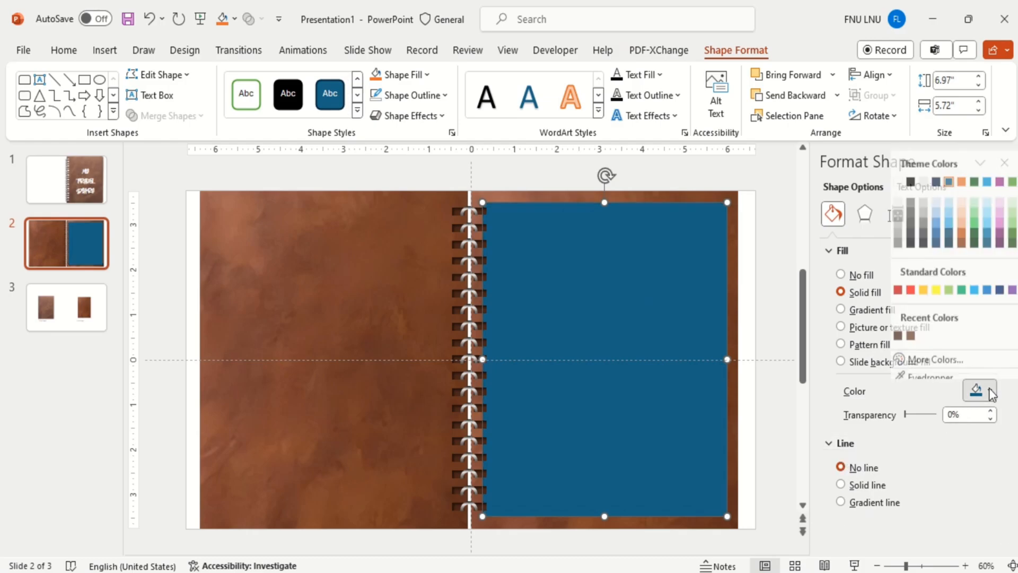
click(977, 389)
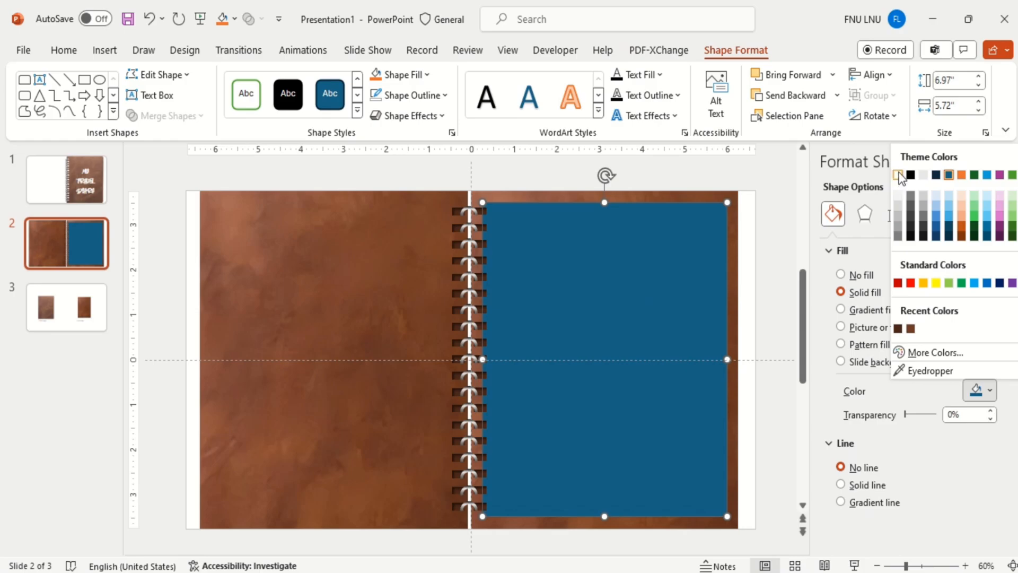
click(910, 175)
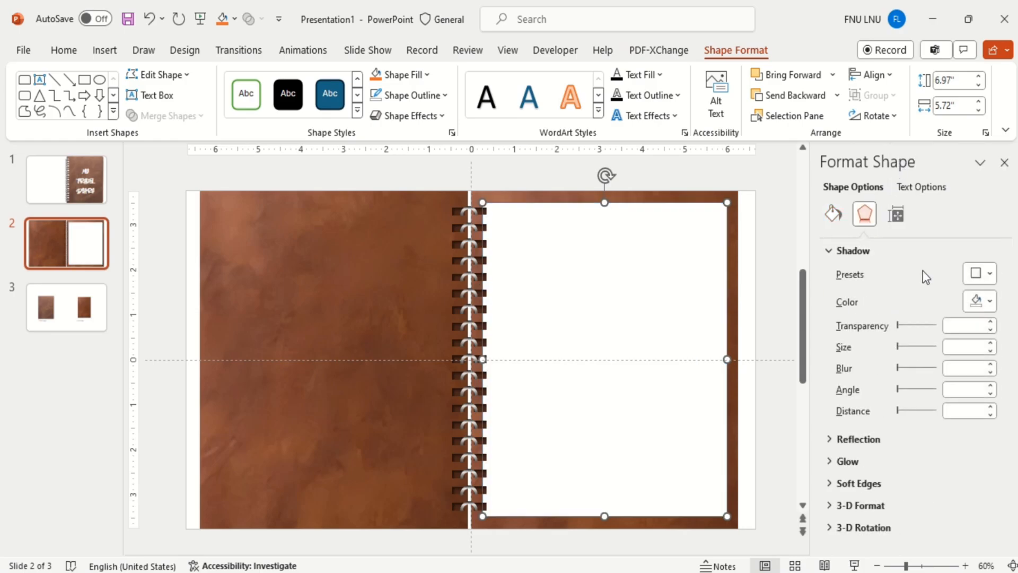
Step: Give the white page rectangle an Outer drop shadow preset
click(978, 274)
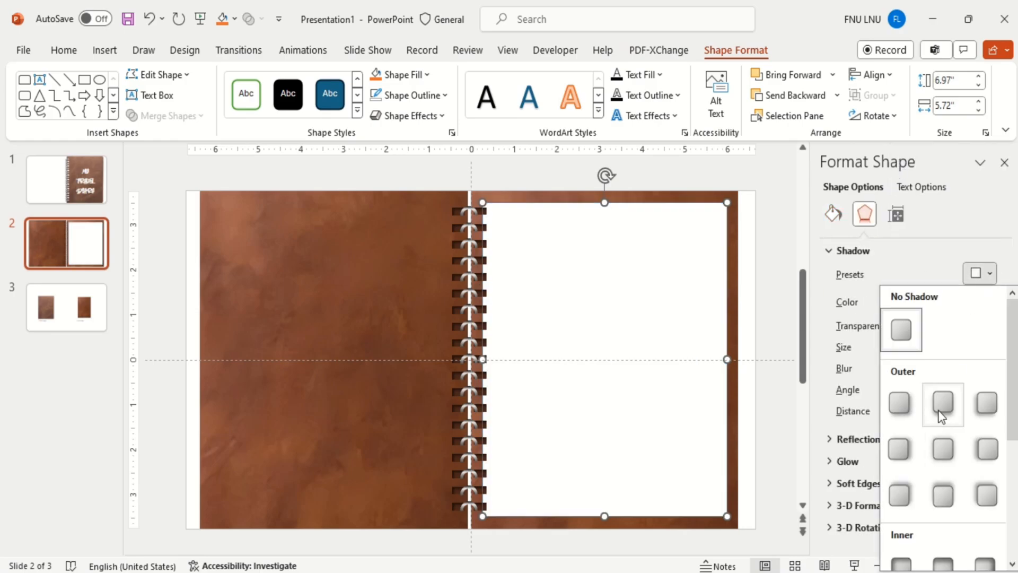
click(941, 402)
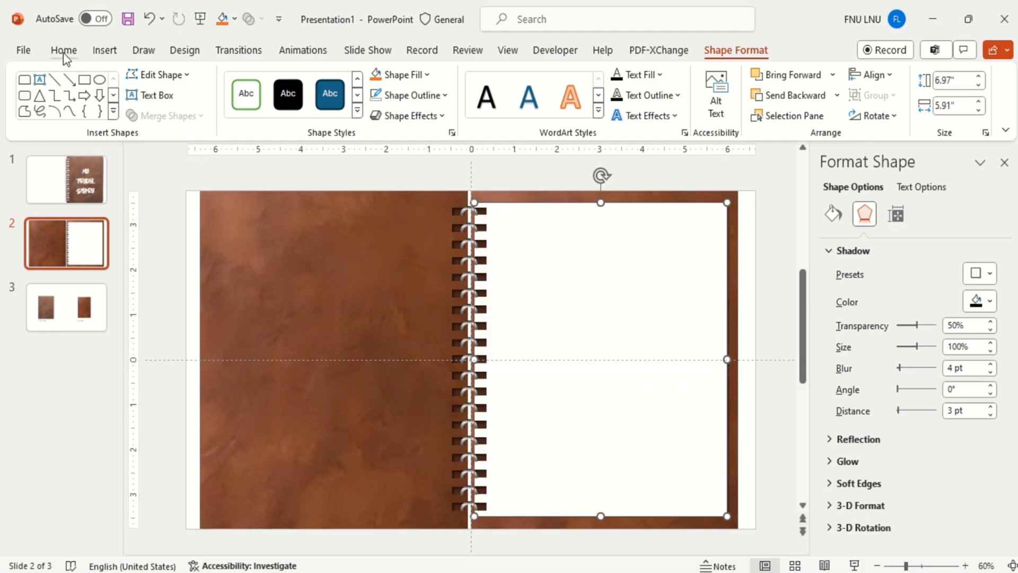
Step: Subtract a drawn tab shape from the white page with Merge Shapes > Subtract, leaving a rounded notch
click(63, 50)
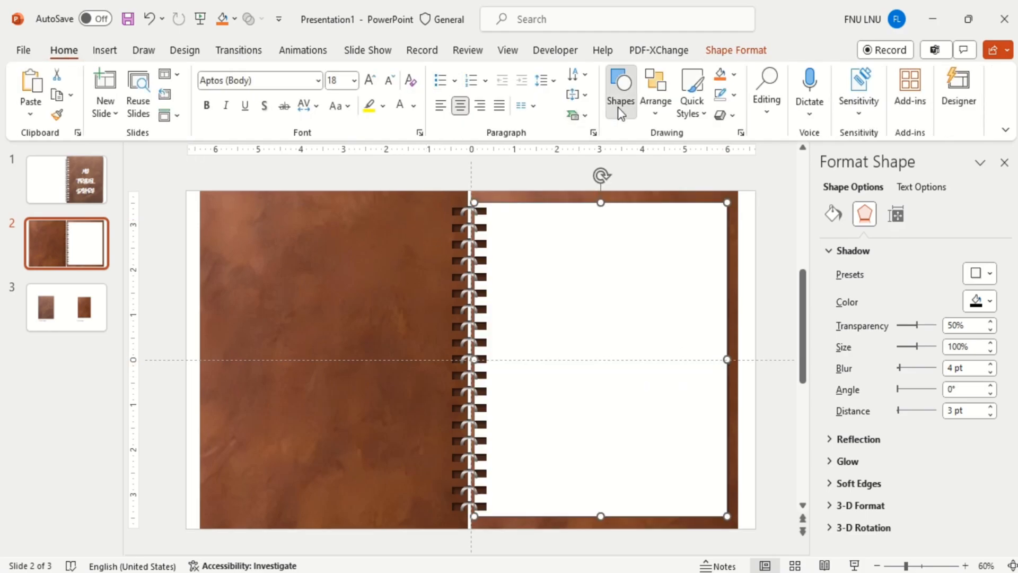
click(618, 92)
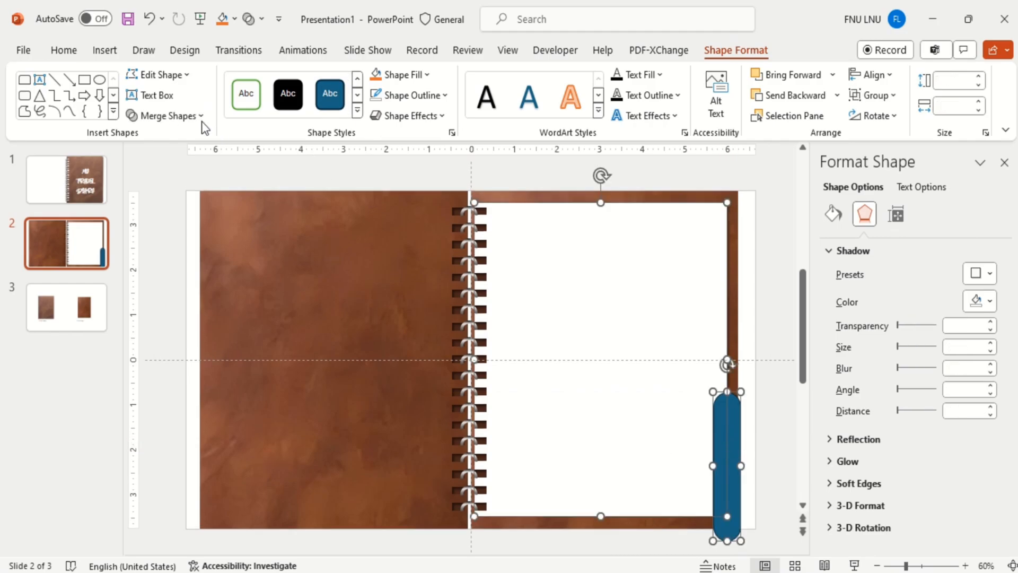
click(166, 116)
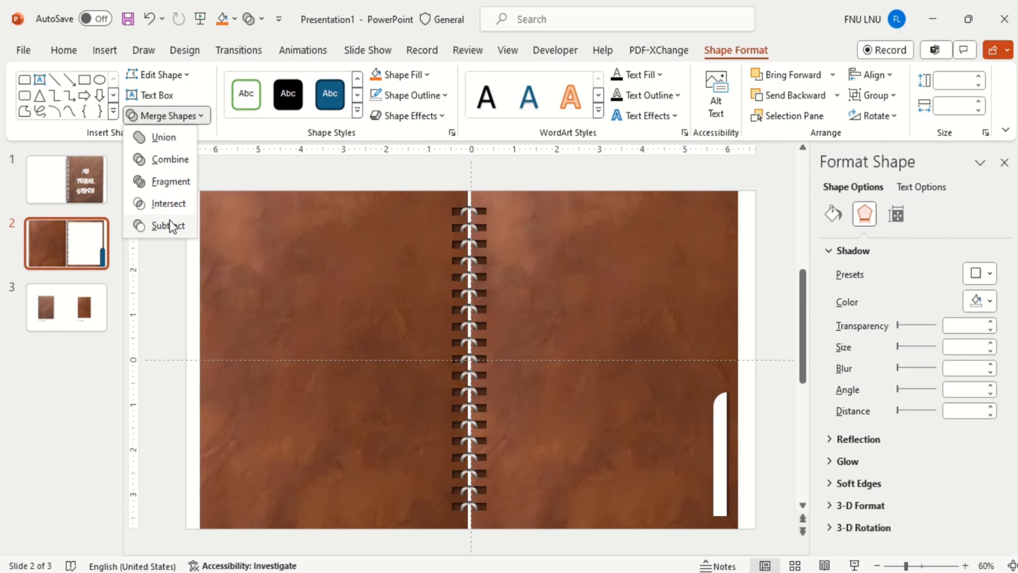
click(168, 225)
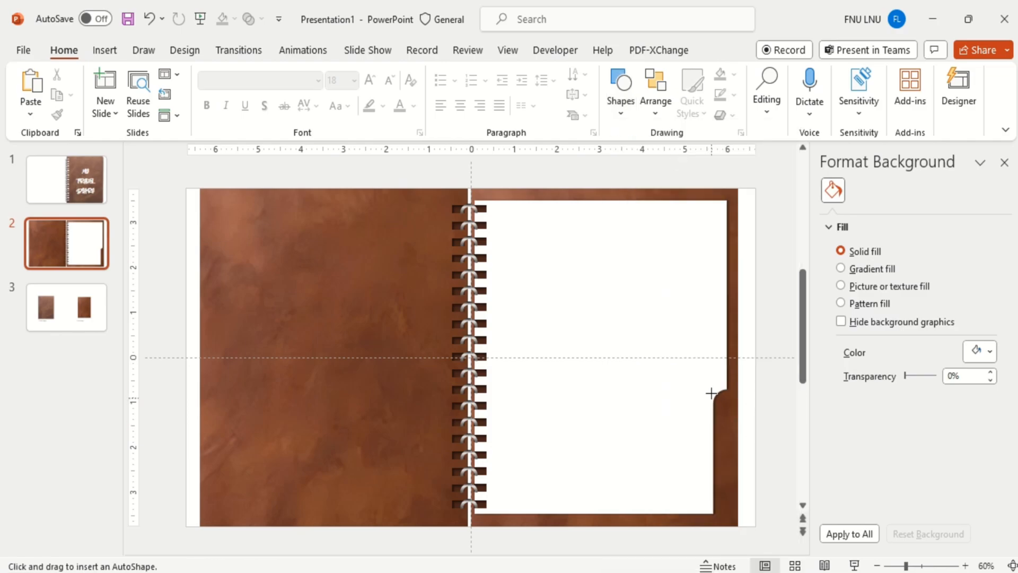
Step: Draw a blue round-top tab in the notch, remove its outline and shorten it to fit
drag(713, 393, 729, 510)
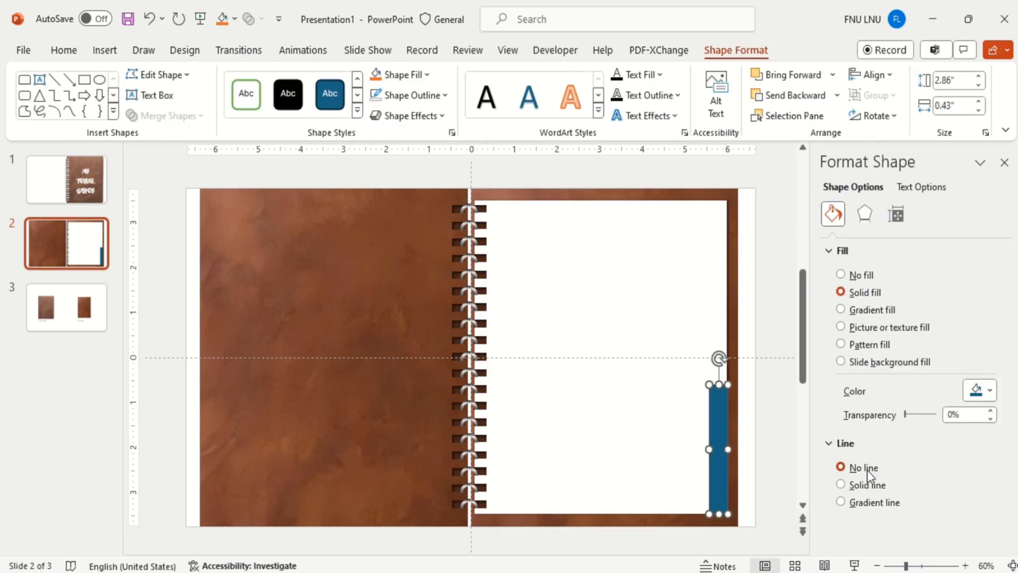
click(987, 390)
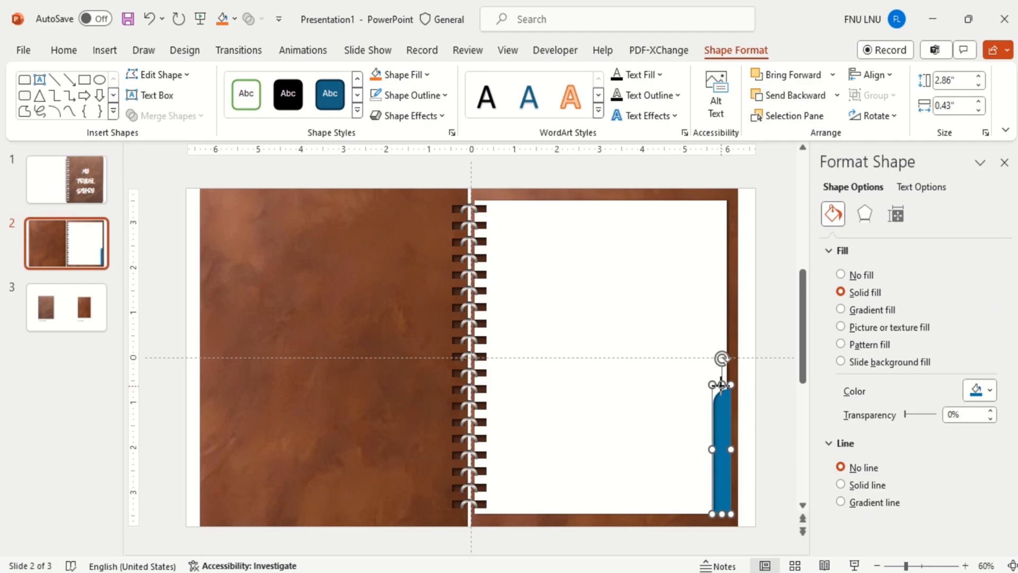
drag(722, 383, 722, 394)
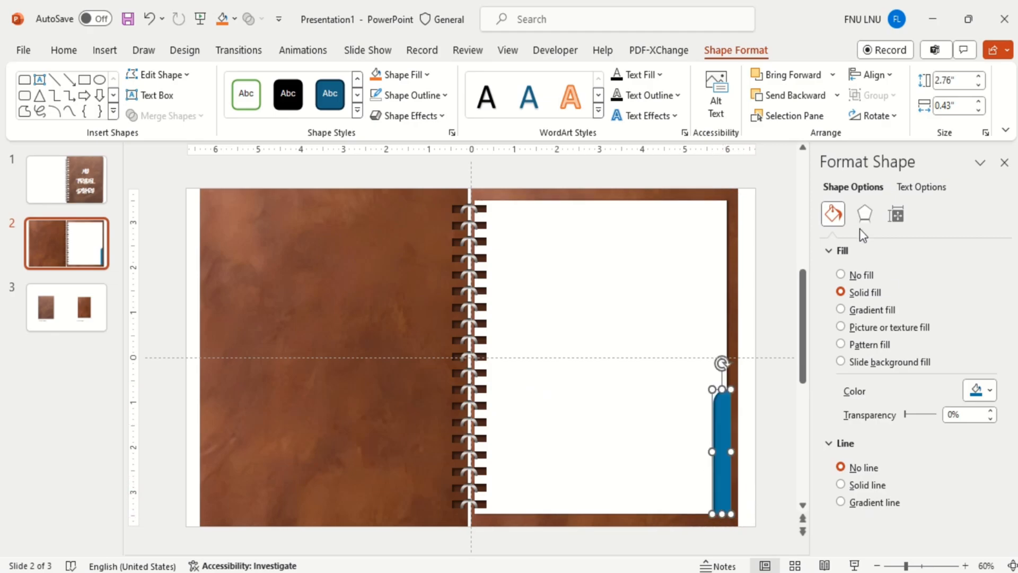
click(864, 213)
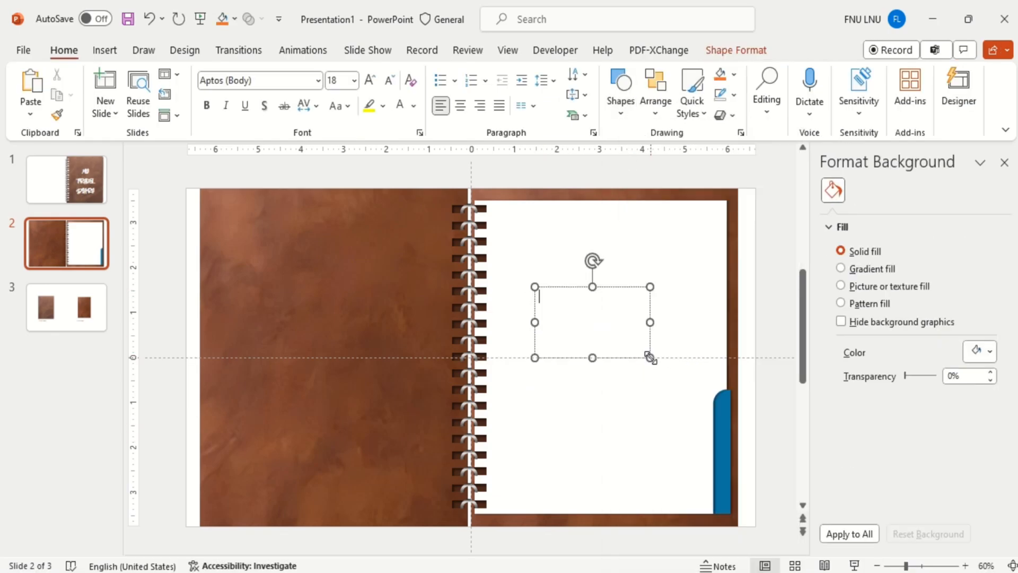
Step: Add a 'Page no. 01' text box and rotate it right 90° to sit sideways on the tab
text(Page no.01)
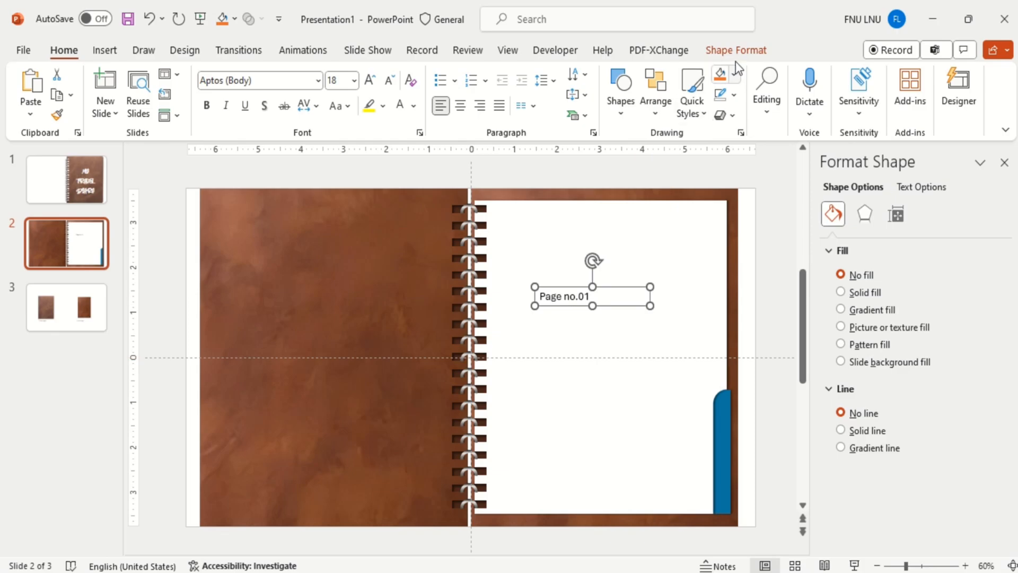
click(874, 115)
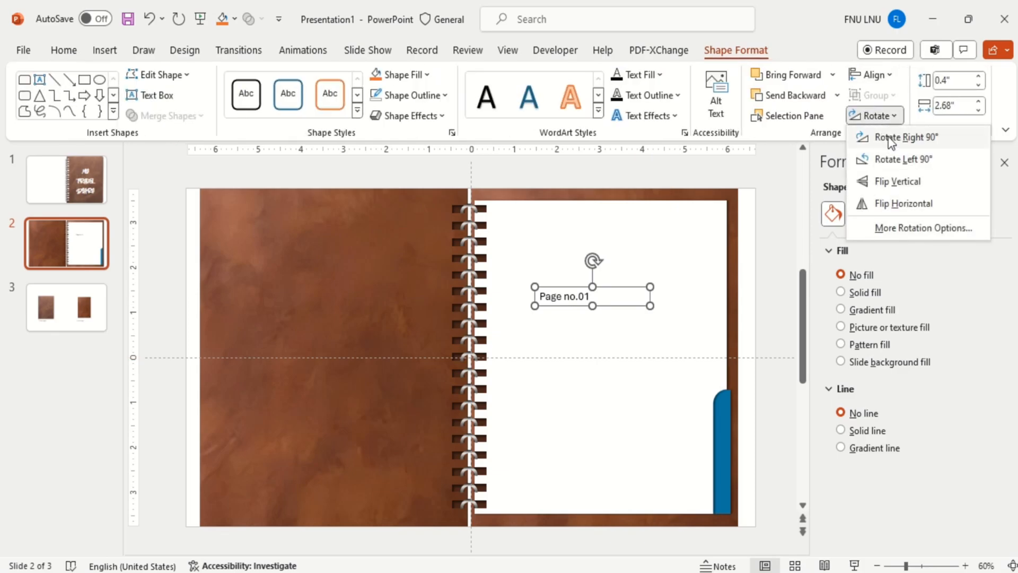
click(899, 136)
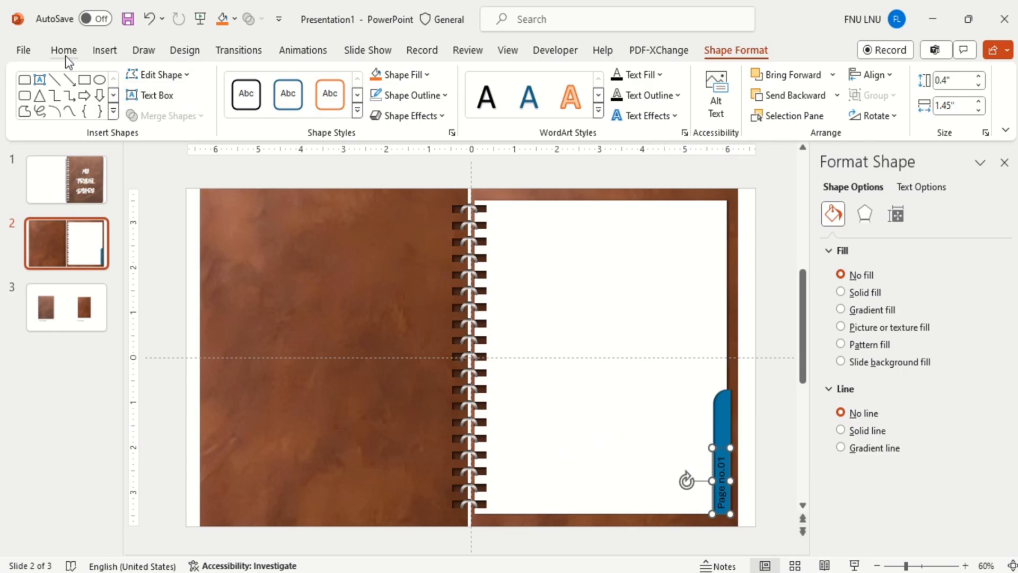
Step: Style the tab label in the Abadi font with white text
click(64, 50)
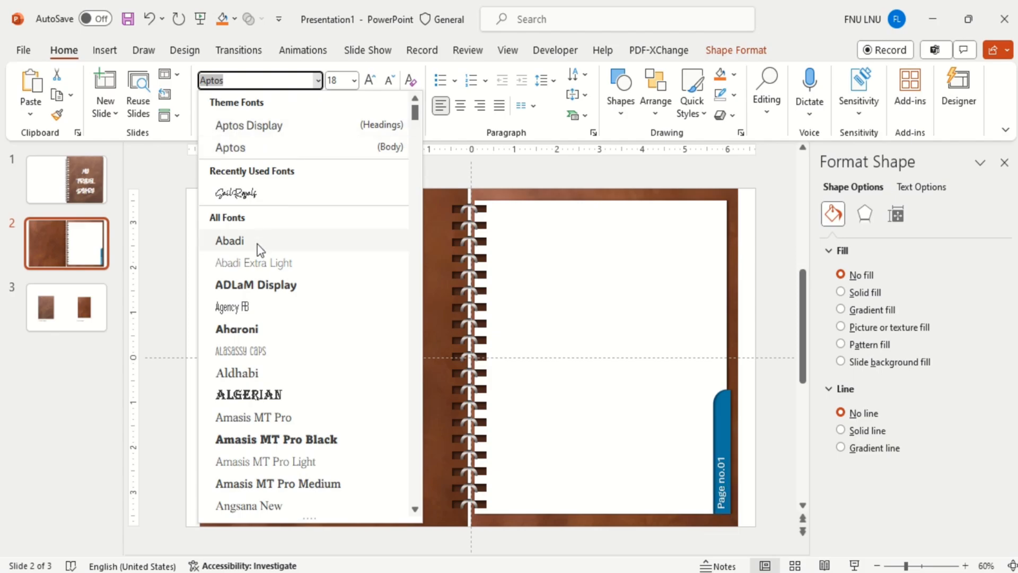
click(229, 241)
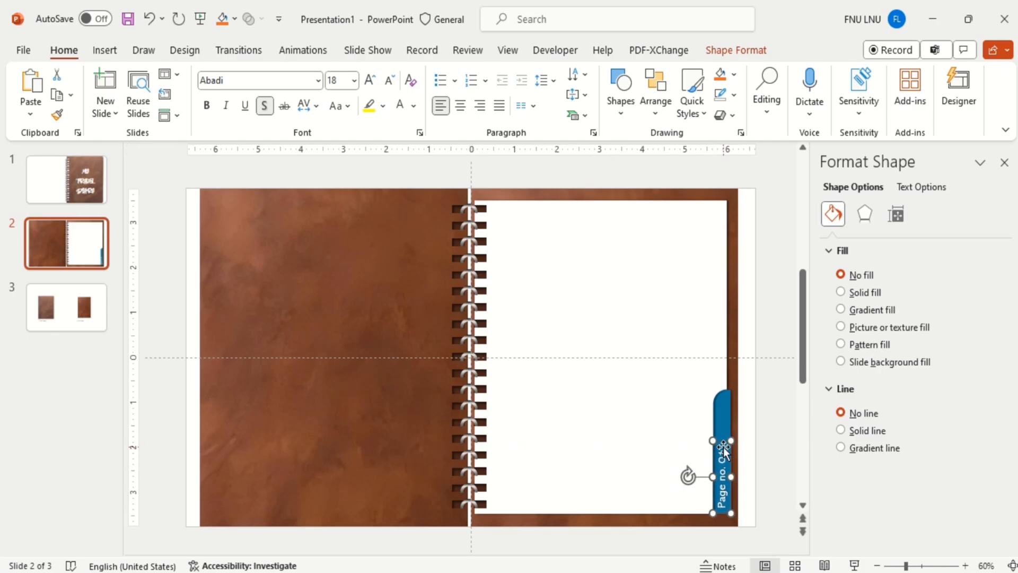
right_click(721, 455)
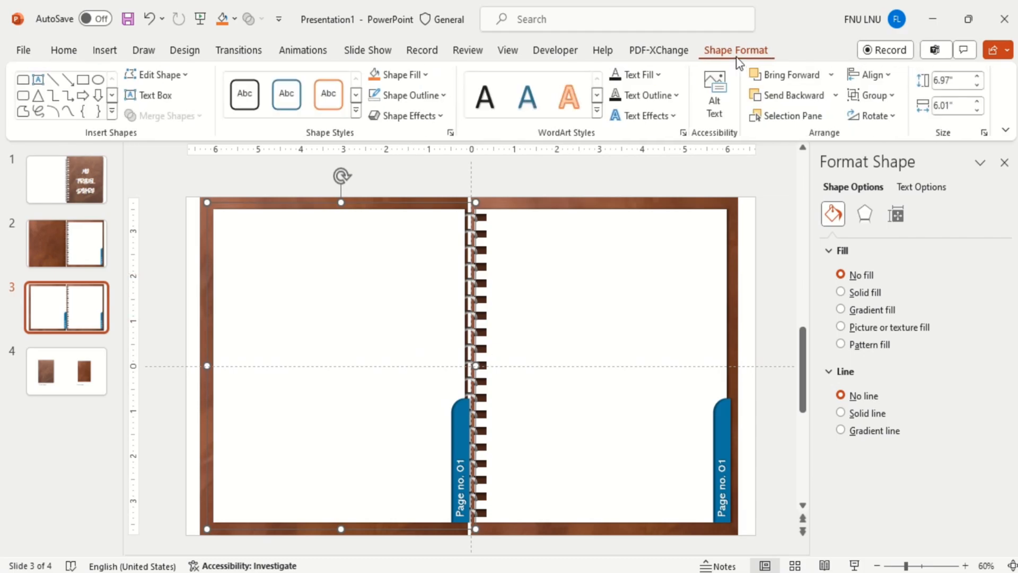
Step: On the duplicated spread, keep the page shadow, flip the left tab horizontally and colour the tabs green (02) and purple (03)
click(872, 114)
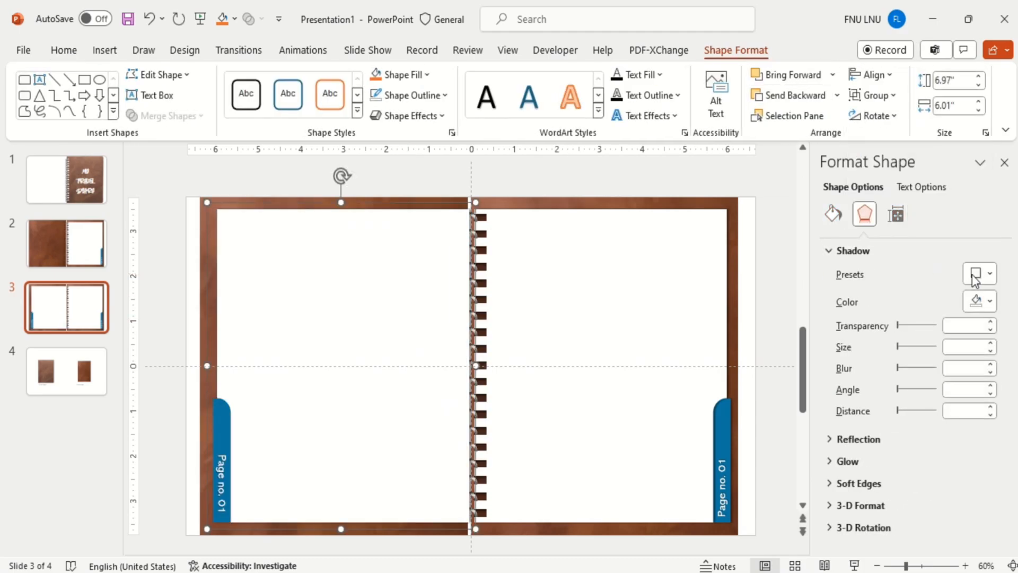
click(979, 273)
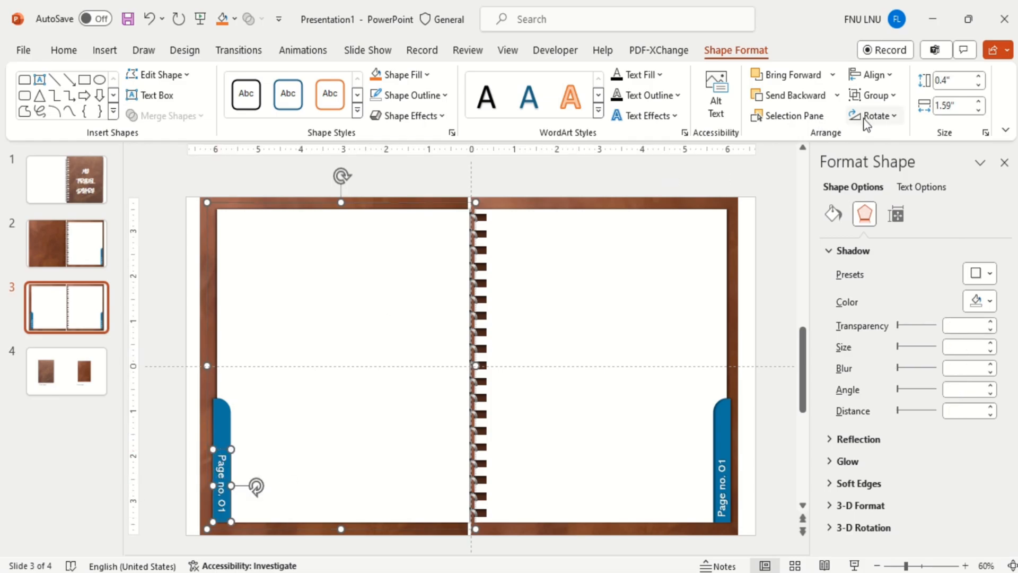
click(873, 115)
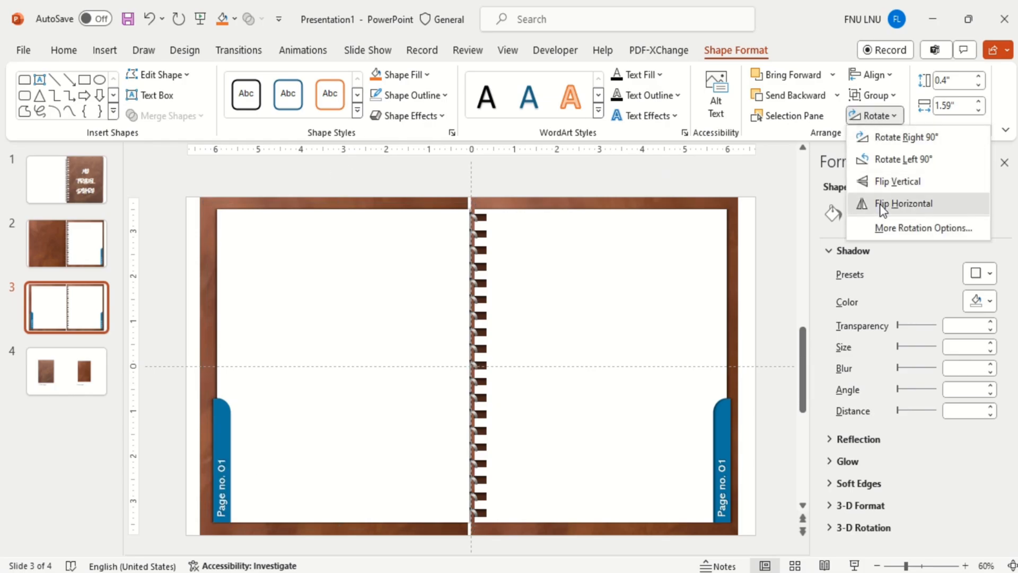
click(903, 203)
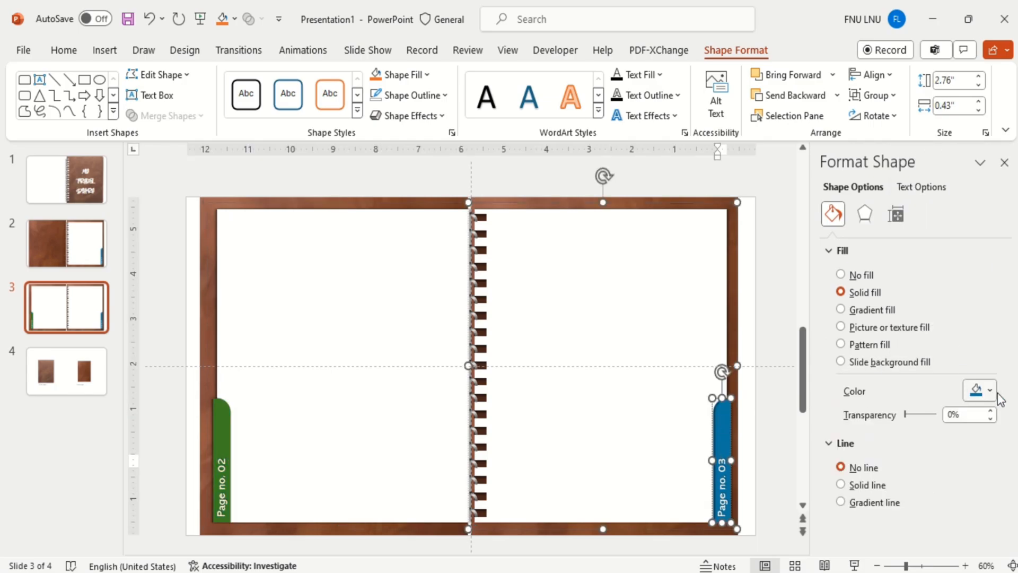
click(990, 389)
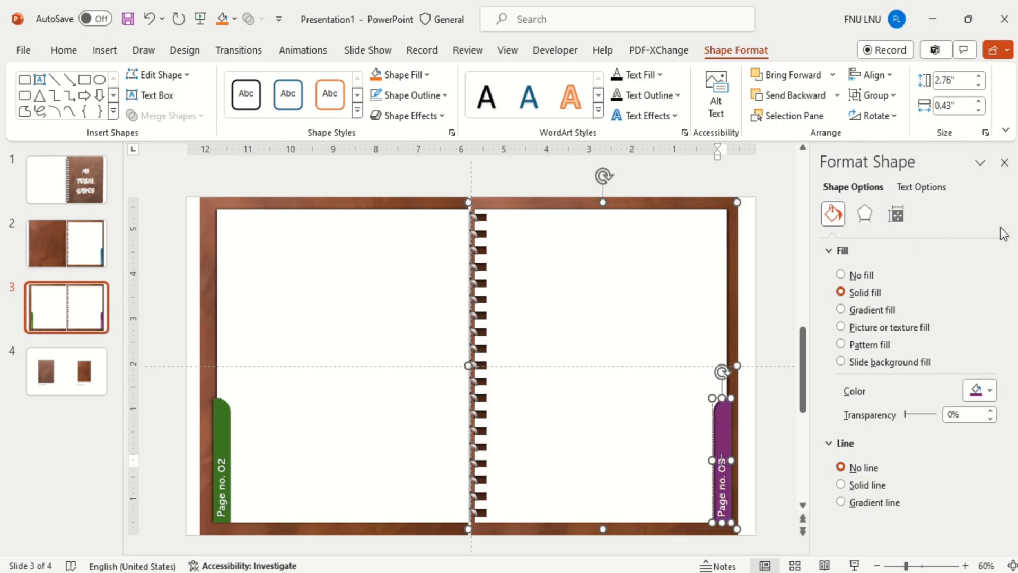
Step: Fill the pages on both inner slides with the pink mountain watercolour picture
click(65, 371)
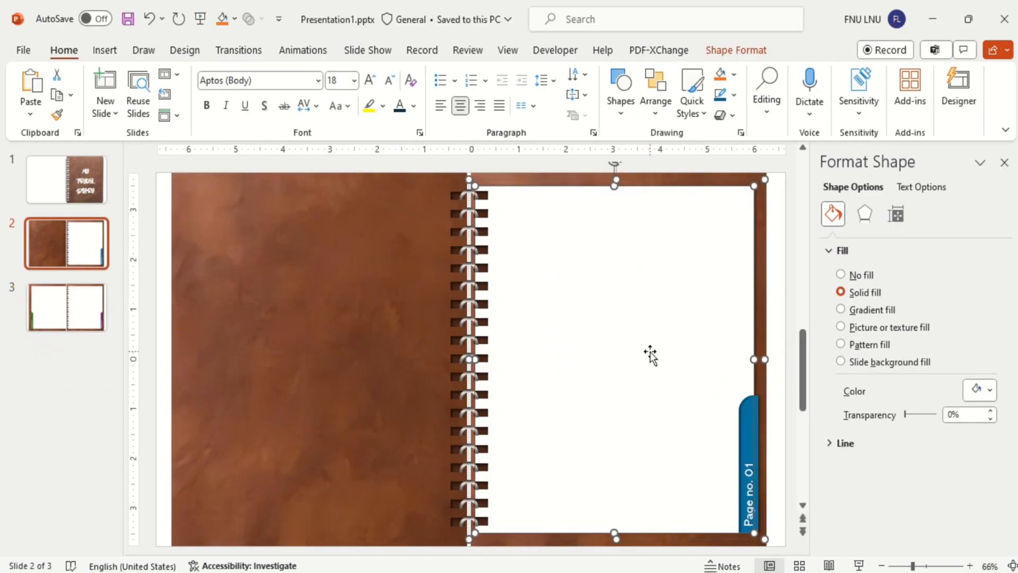
click(840, 327)
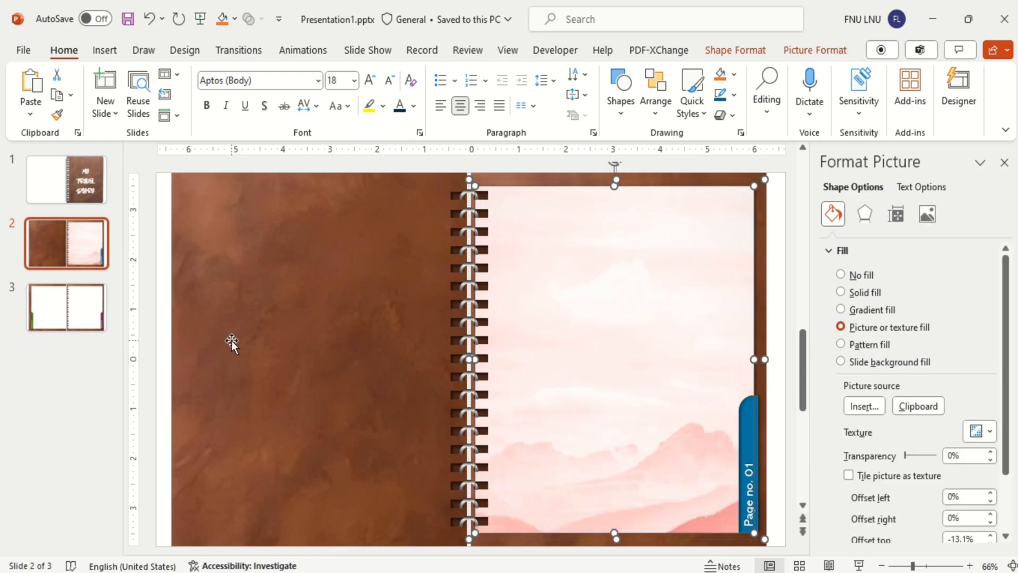
click(65, 307)
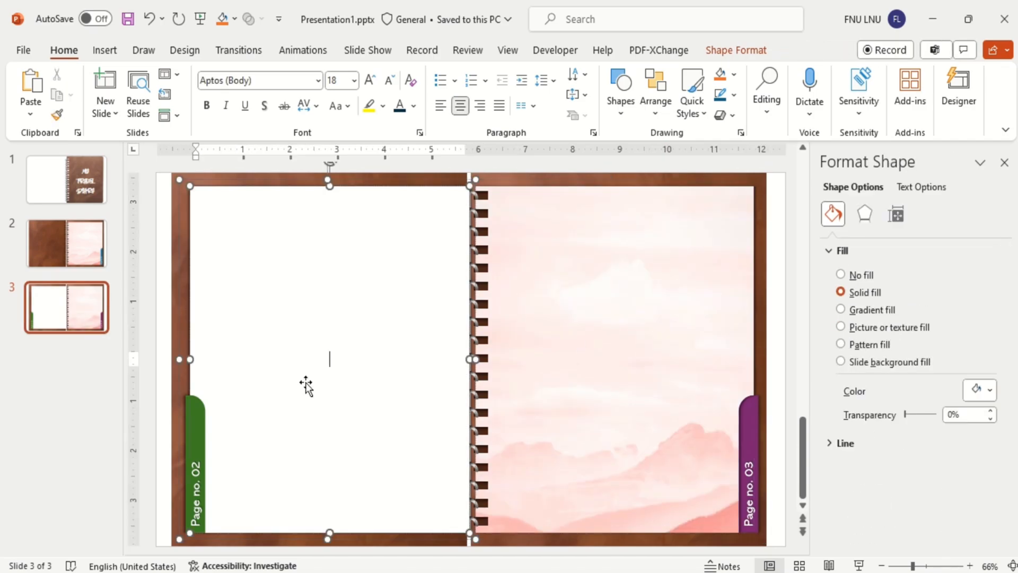
click(840, 327)
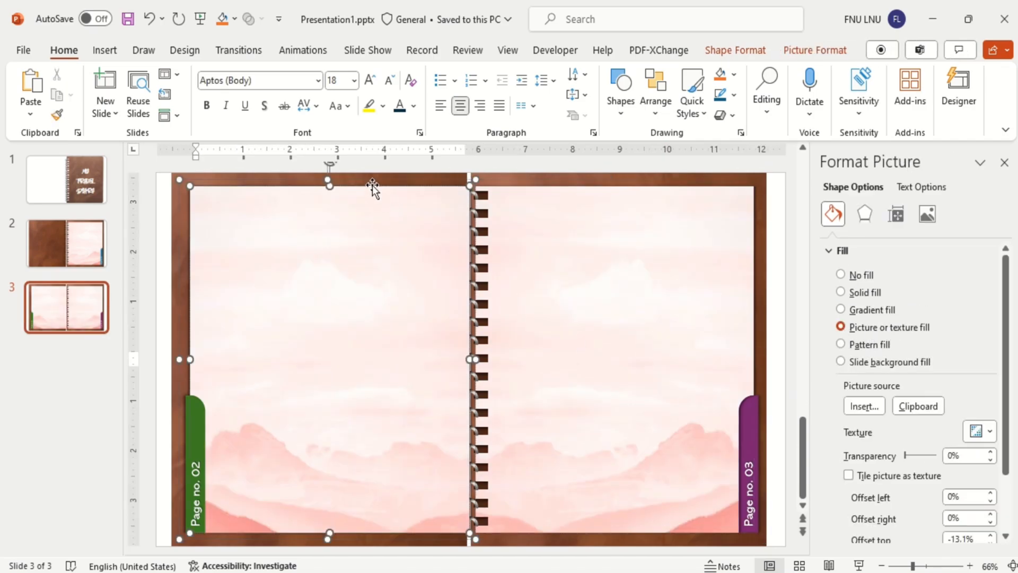
click(841, 273)
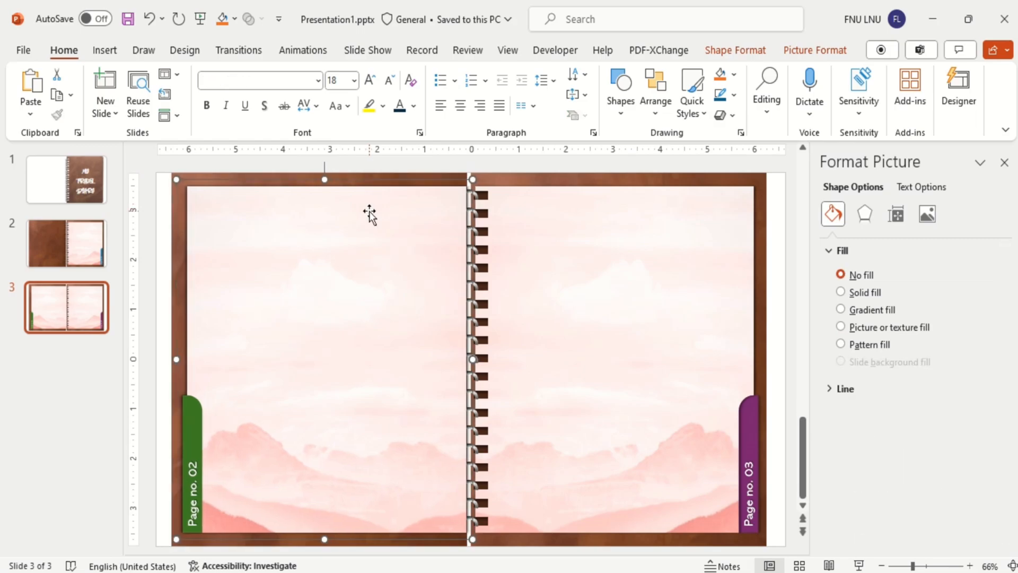
Step: Bring the spiral binding in front of the picture-filled pages and review the page slides
click(734, 50)
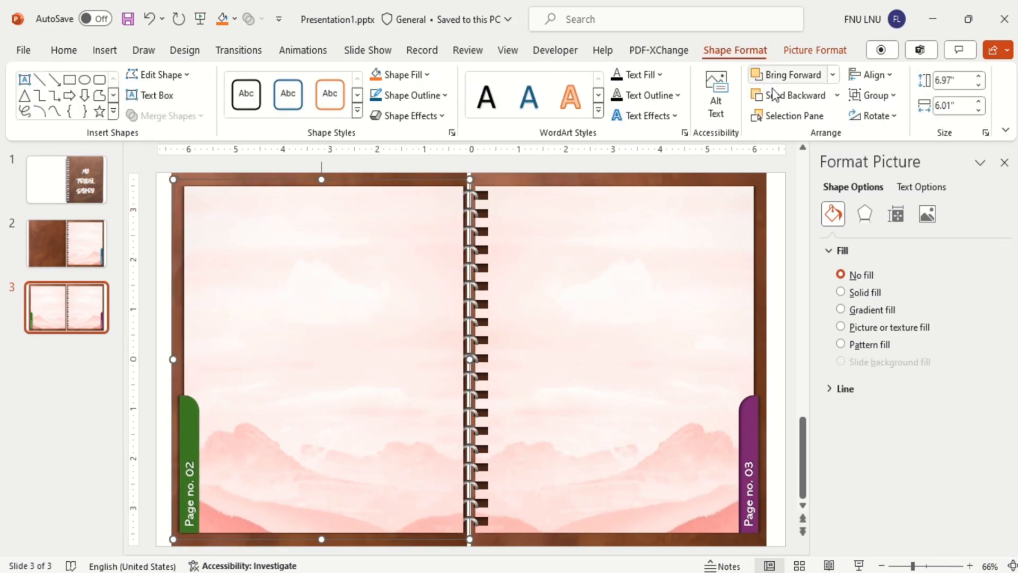
click(788, 75)
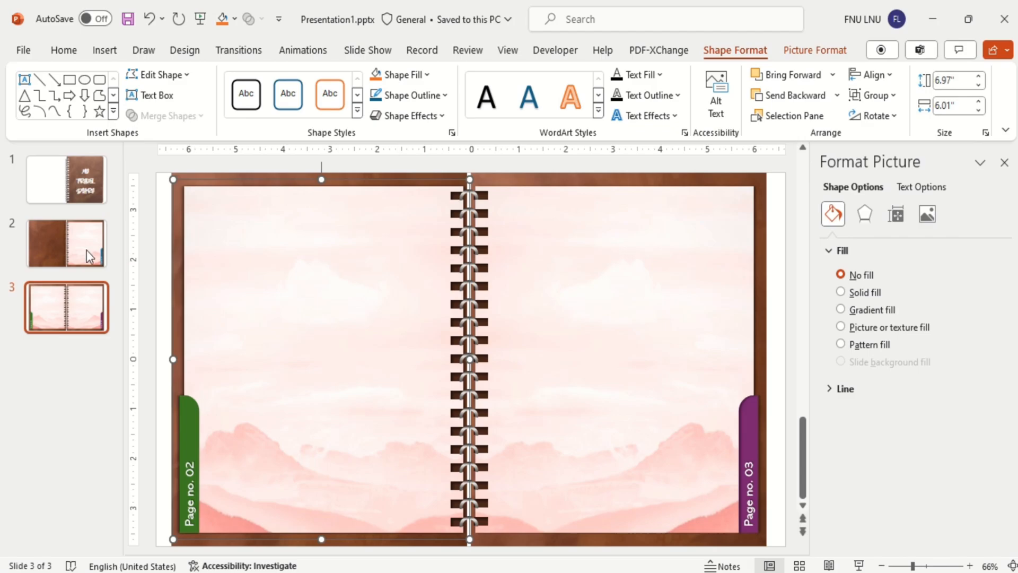
click(66, 243)
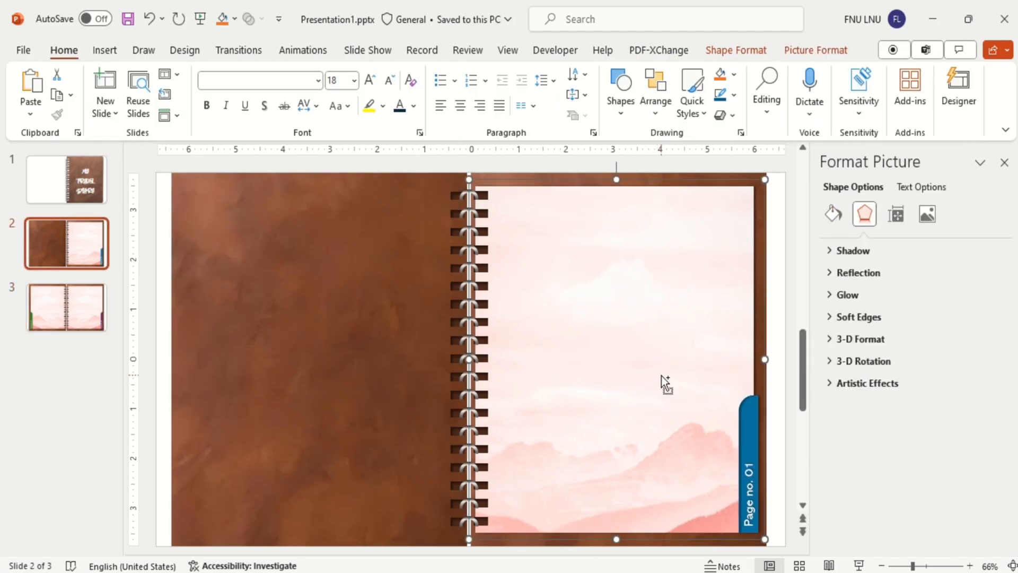
click(66, 306)
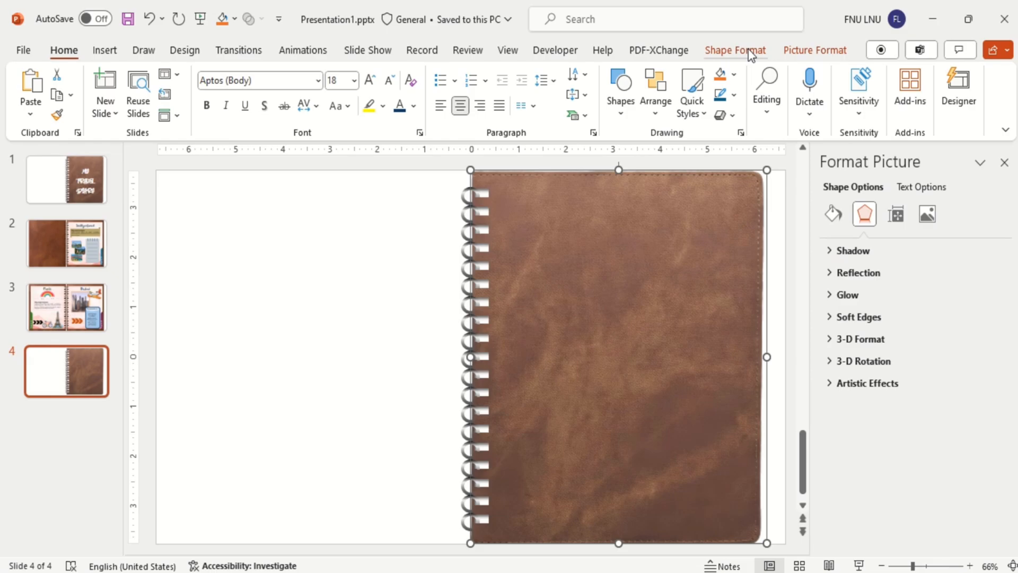
Step: On slide 4, with the leather cover at left, flip the spiral rings horizontally onto its right edge
click(734, 49)
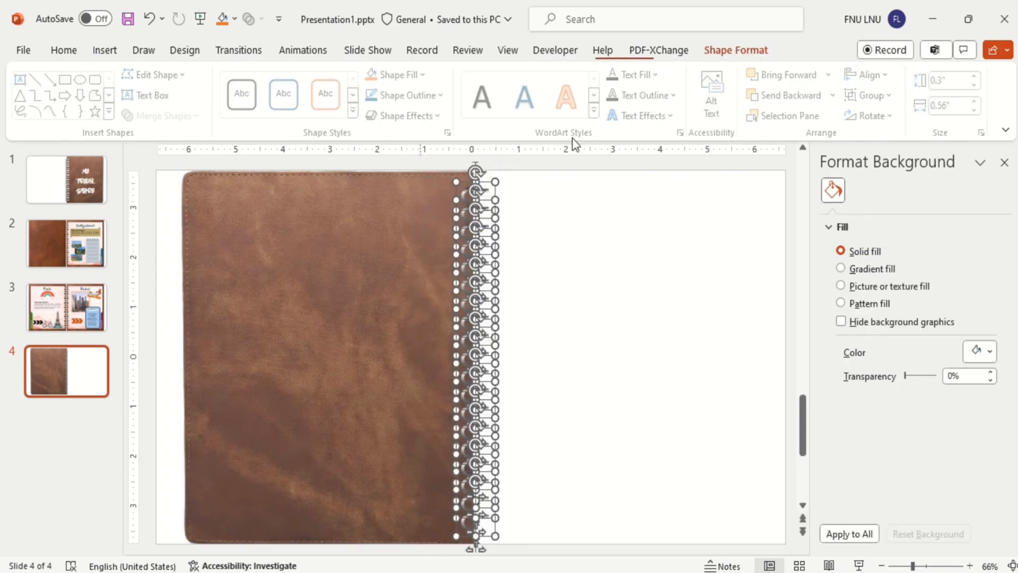
click(873, 114)
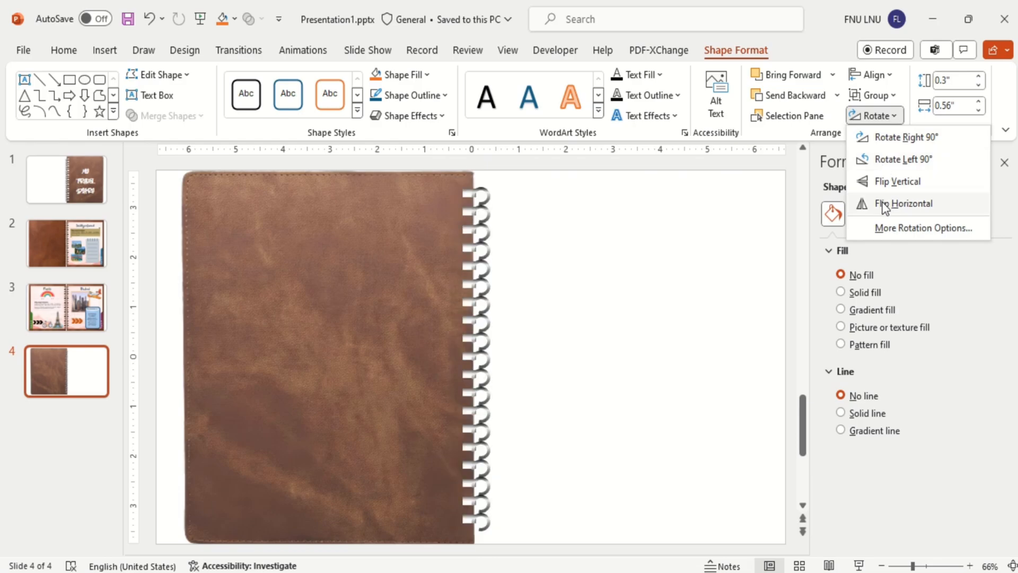
click(901, 203)
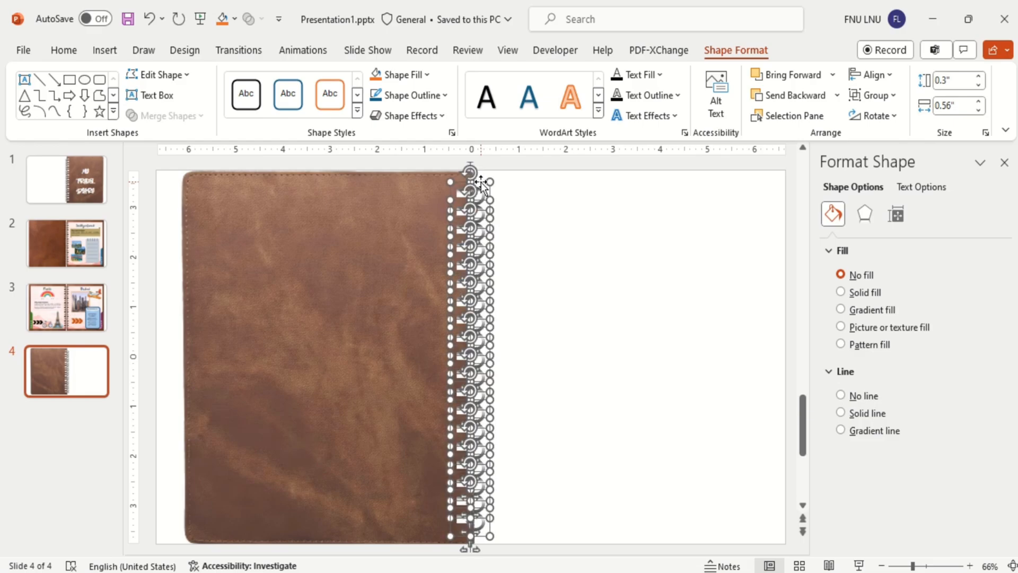
Step: Go to Transitions and expand the full gallery showing Page Curl
click(66, 242)
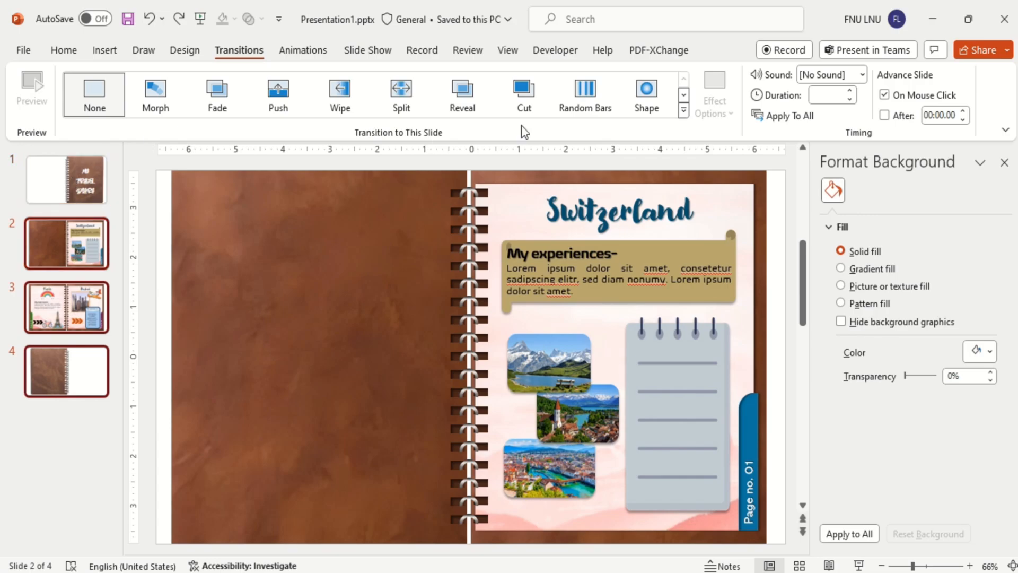
click(682, 111)
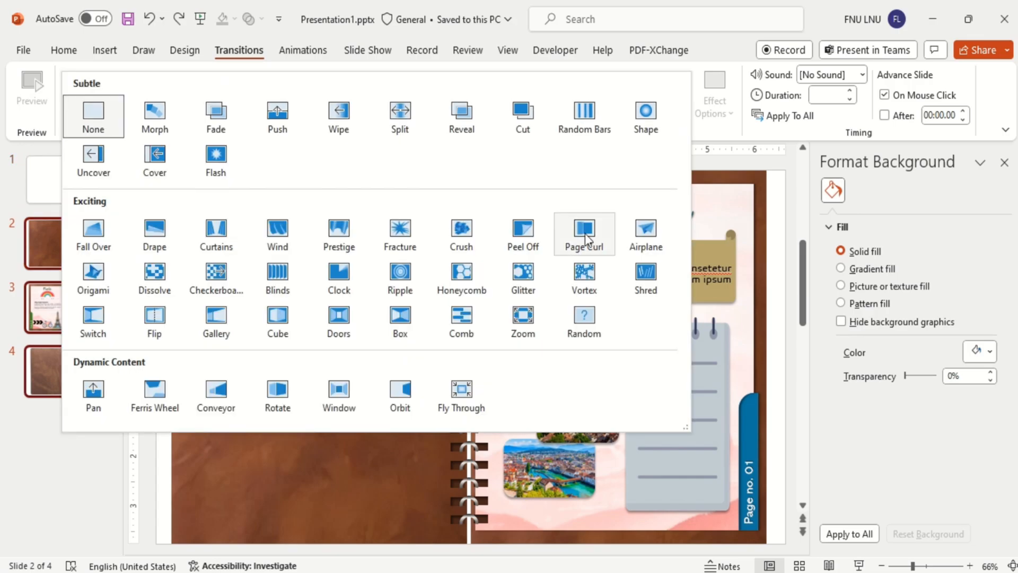